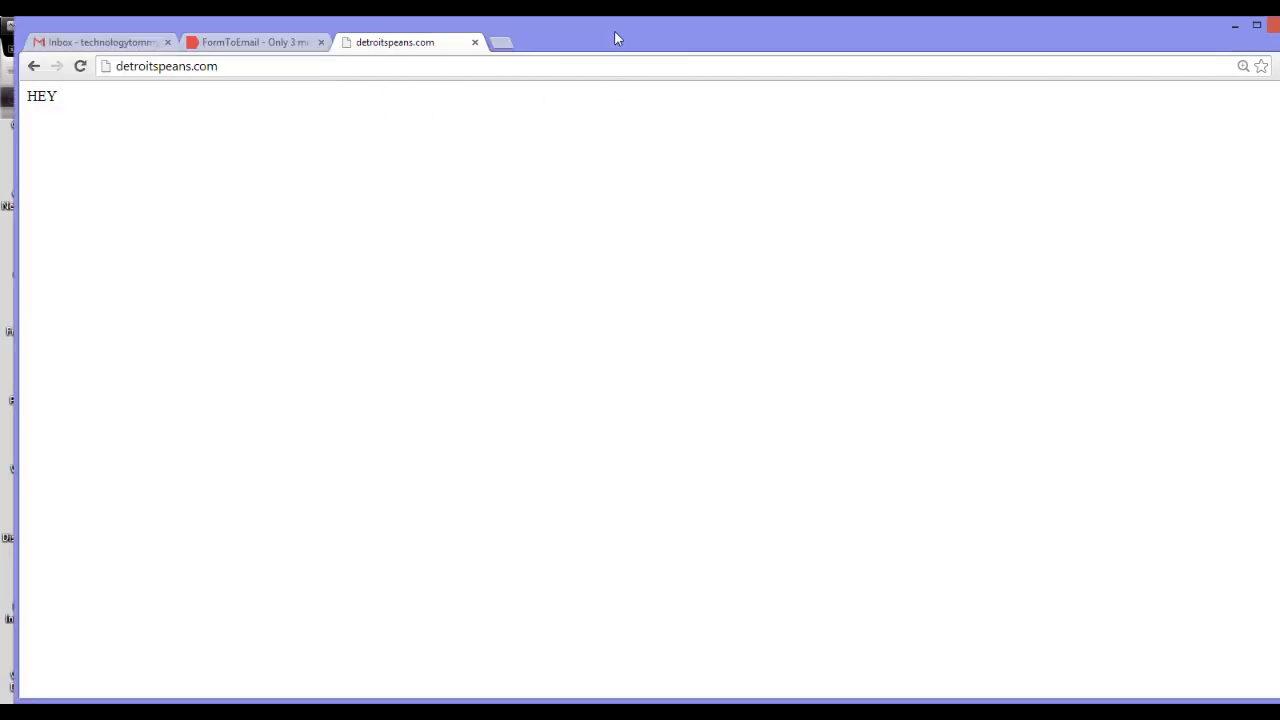
mouse_move(213, 261)
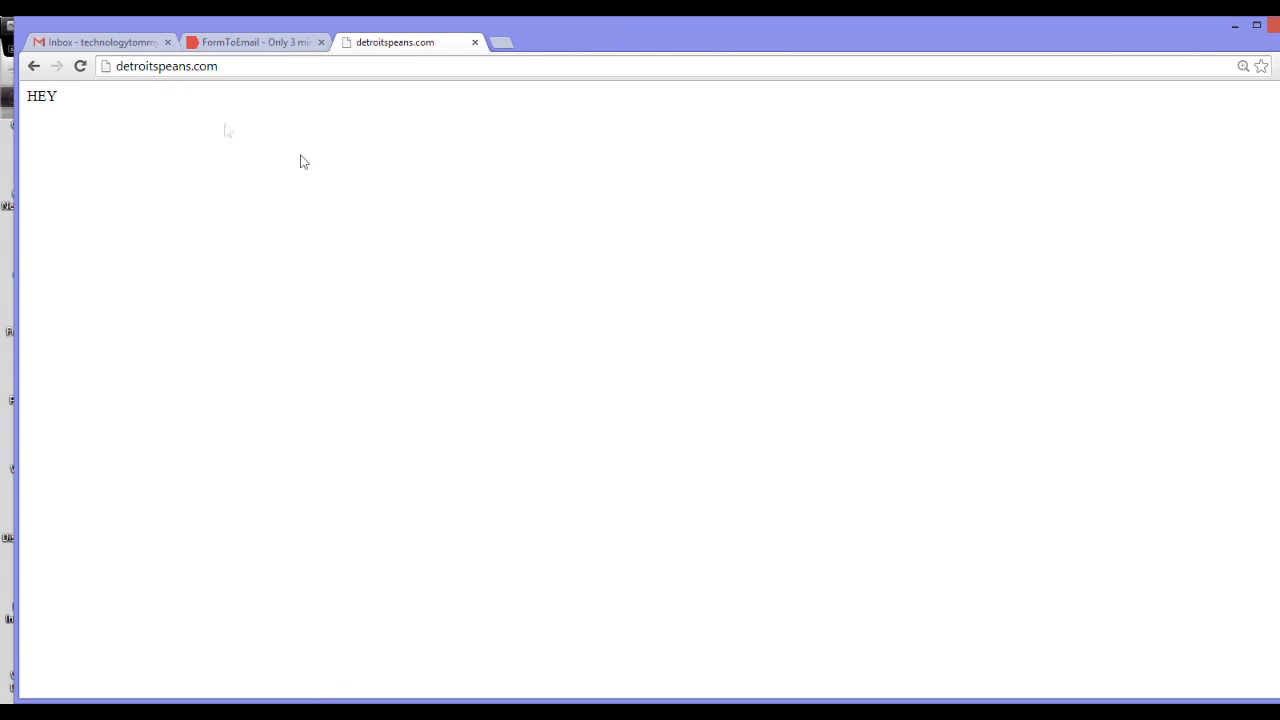
mouse_move(181, 117)
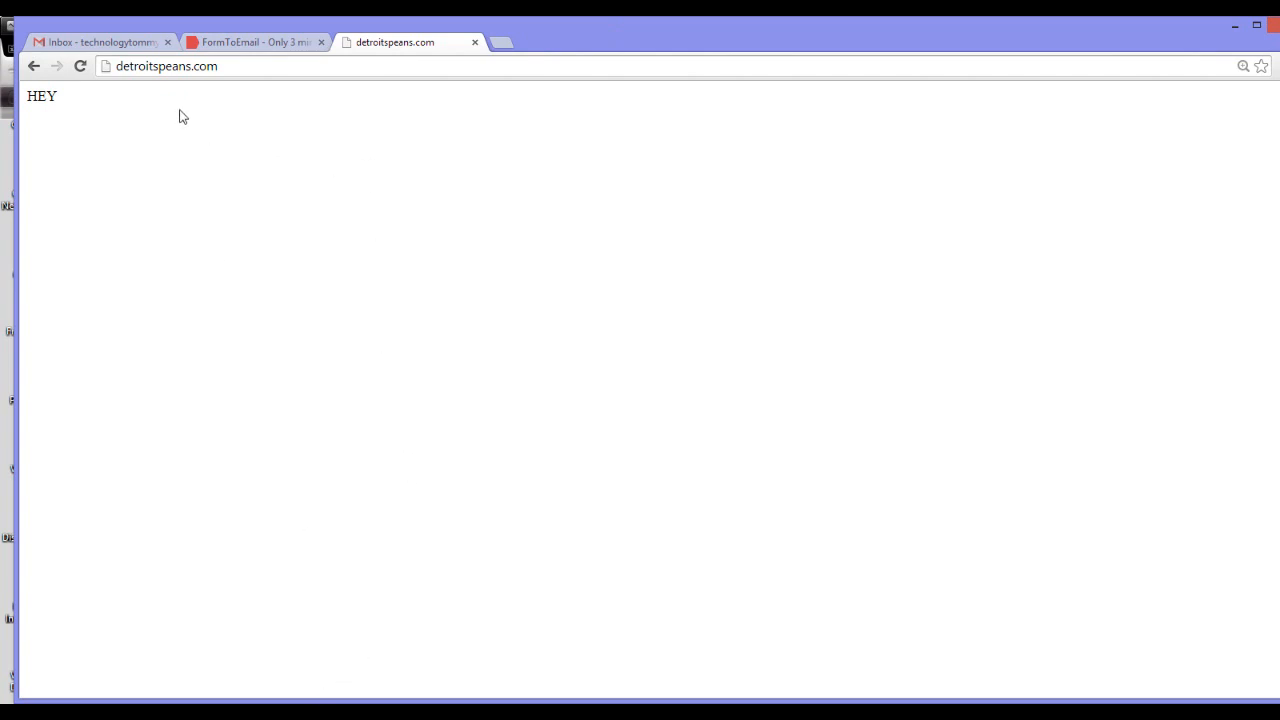
mouse_move(152, 143)
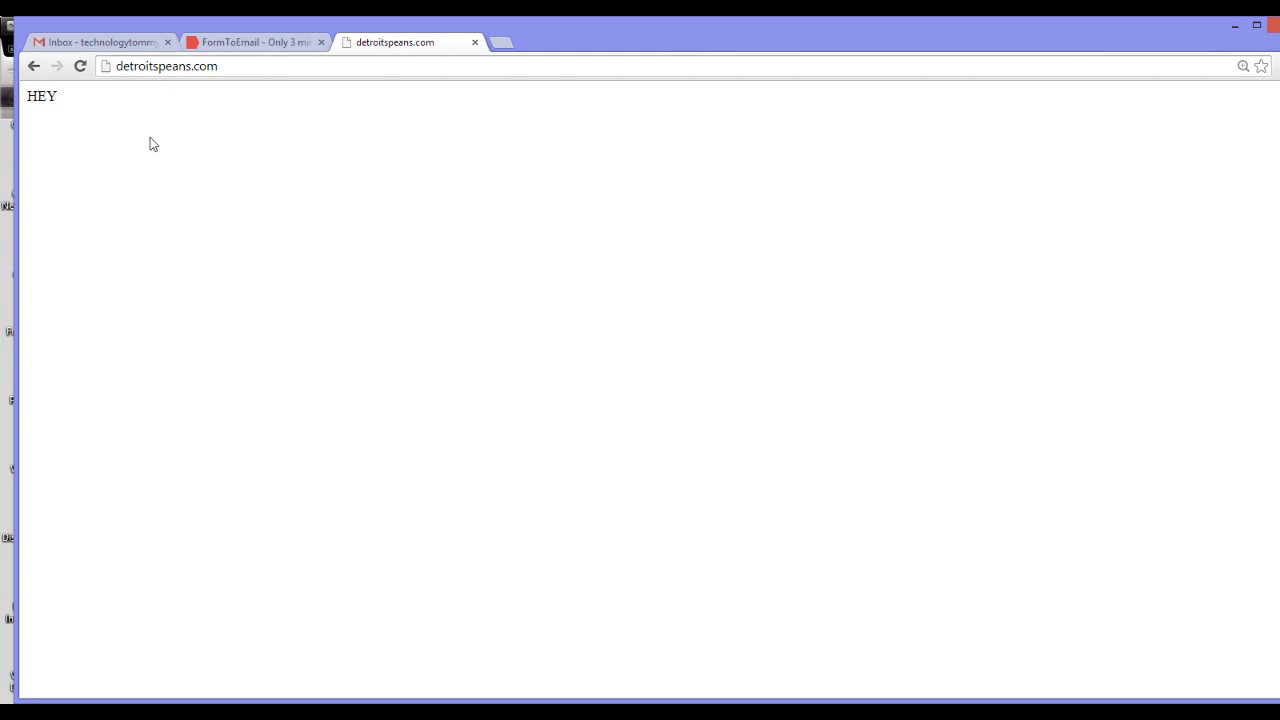
mouse_move(164, 114)
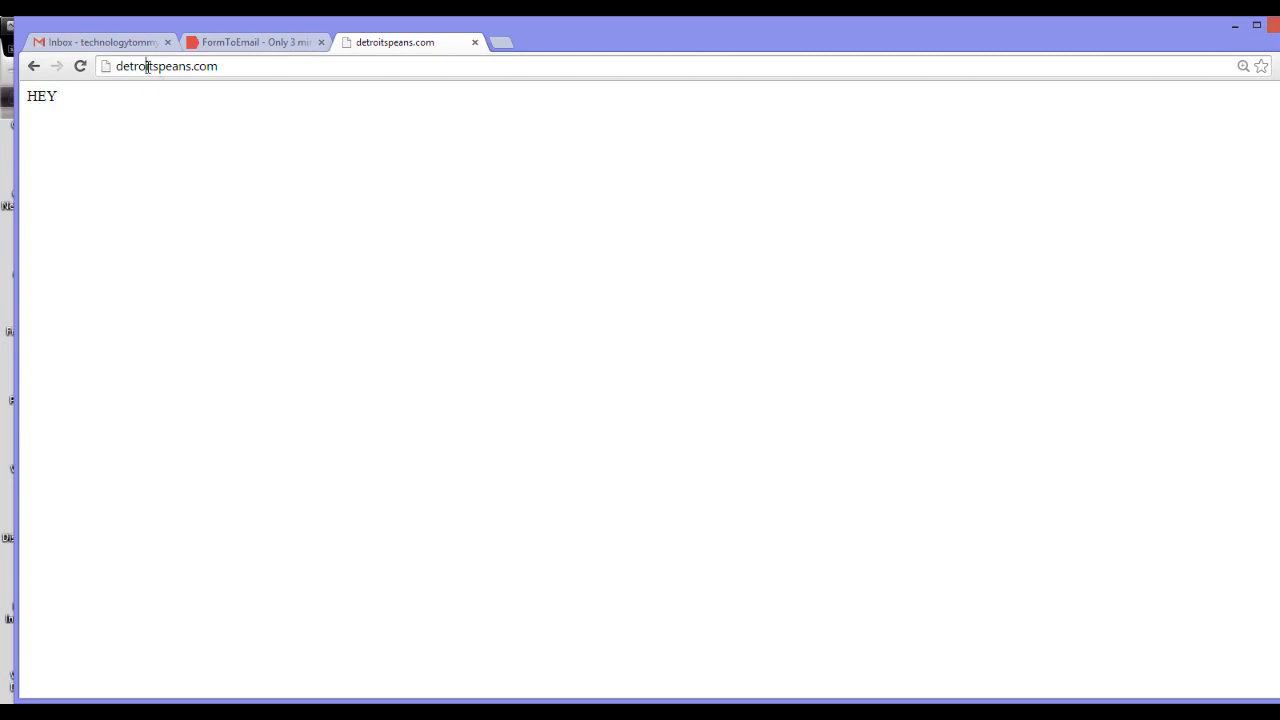
mouse_move(283, 232)
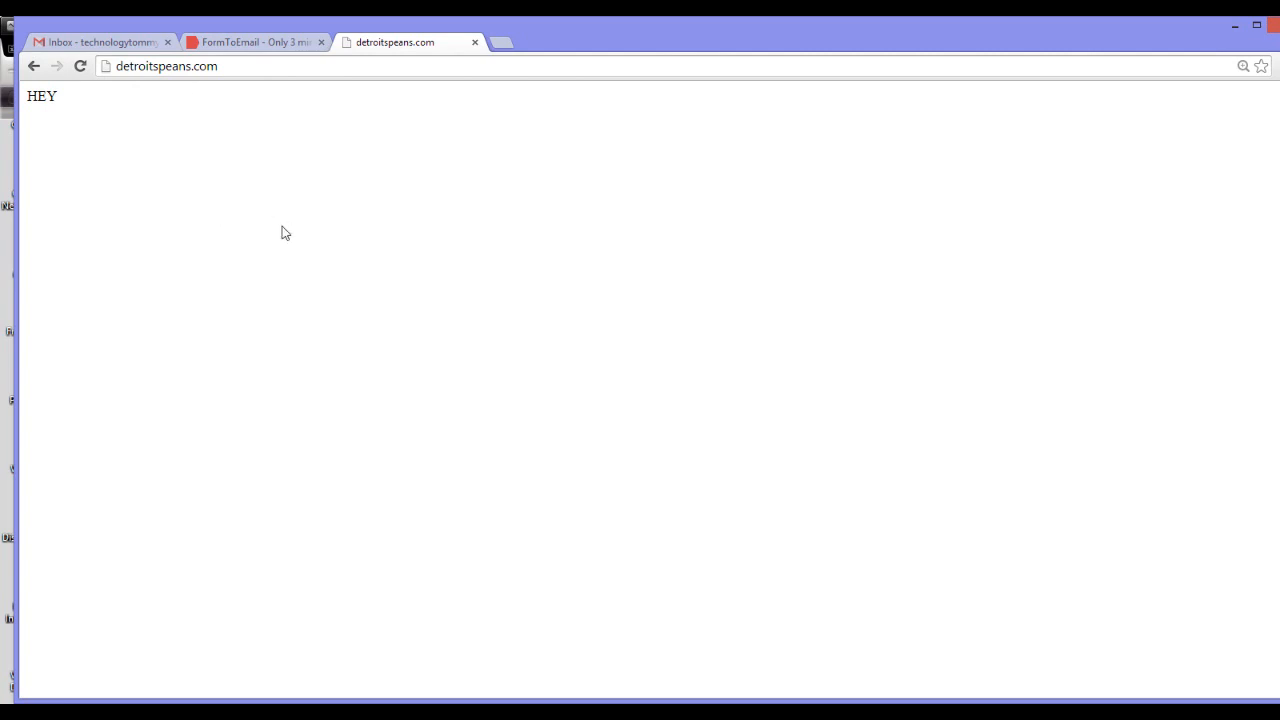
mouse_move(292, 94)
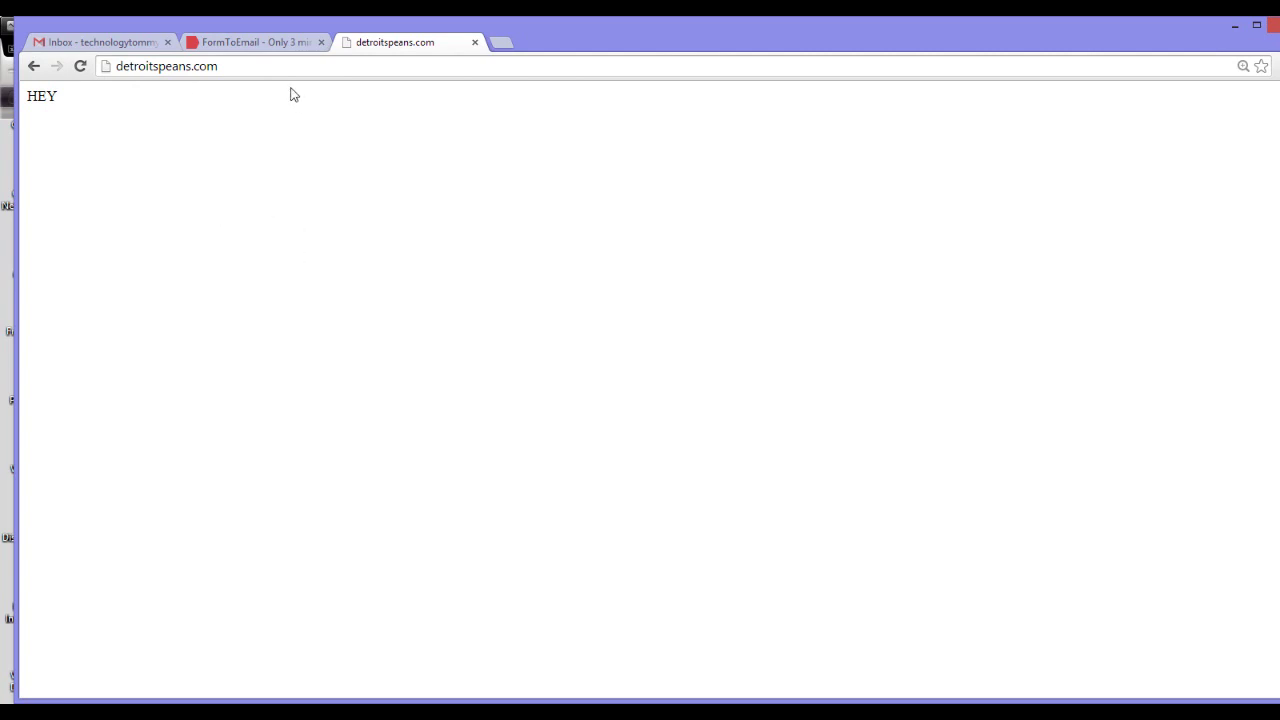
mouse_move(162, 223)
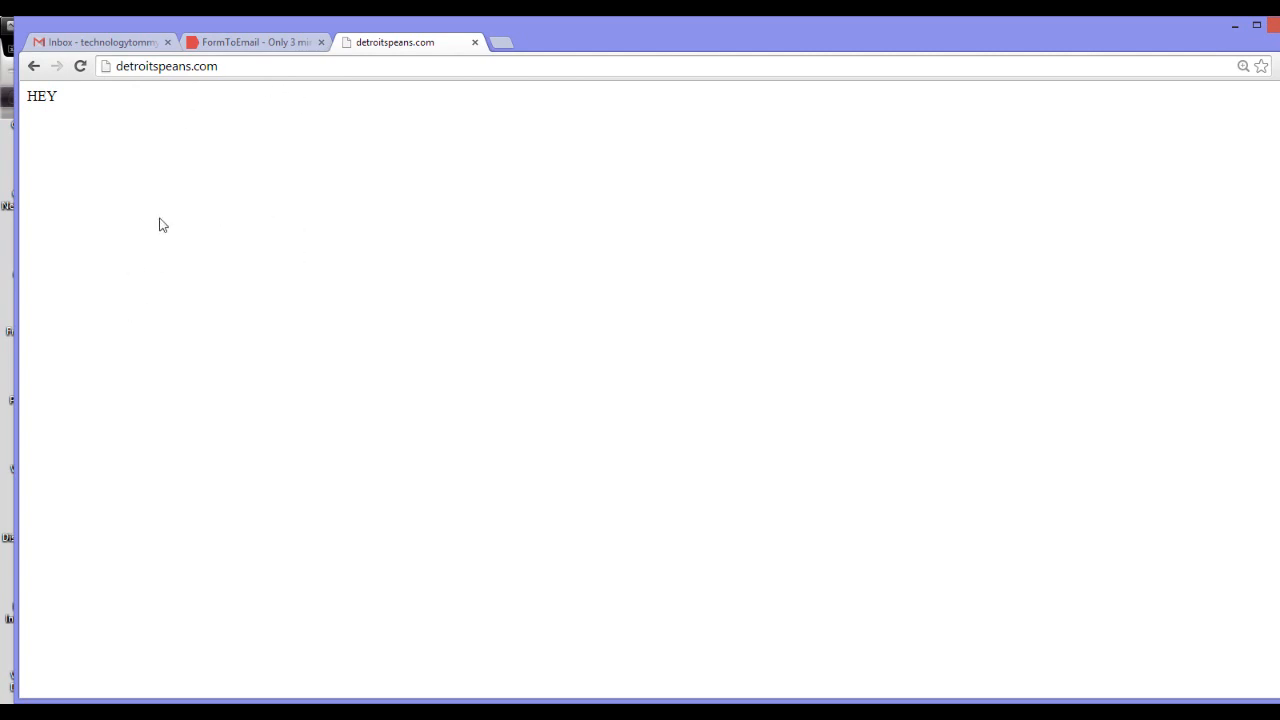
mouse_move(166, 240)
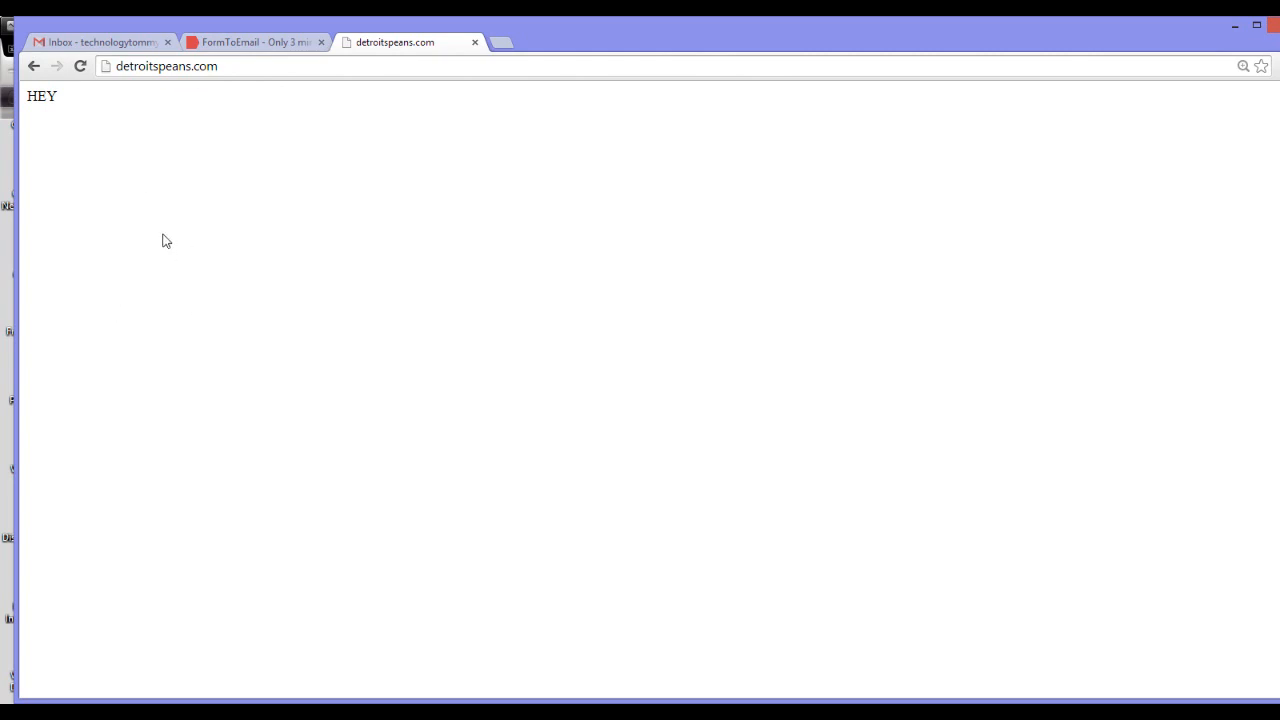
mouse_move(170, 287)
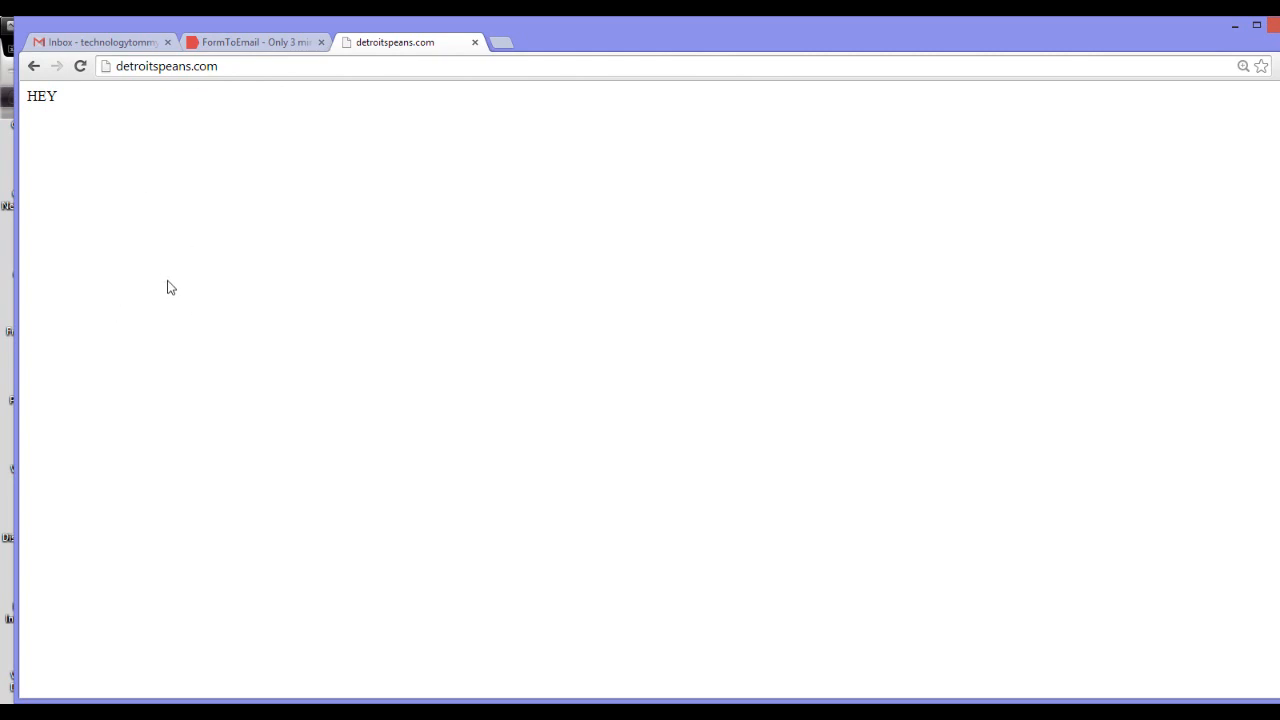
mouse_move(203, 89)
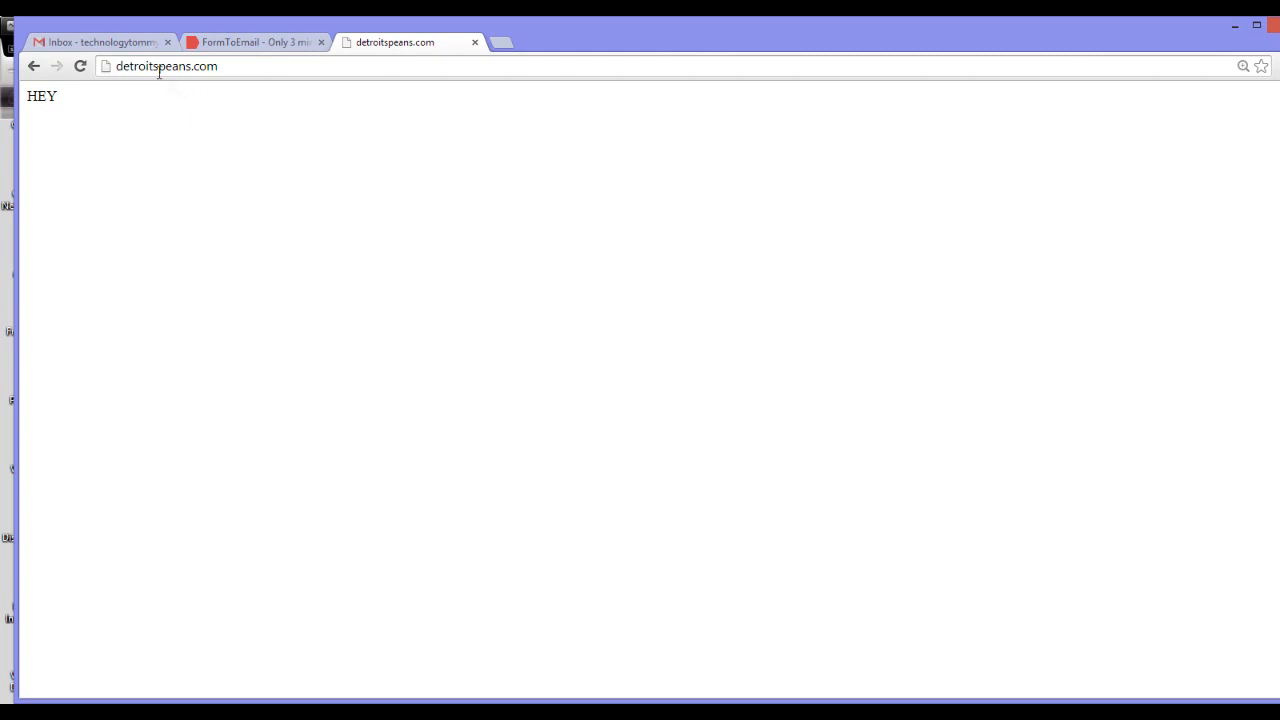
- Check the live detroitspeans.com page showing HEY, then switch to the FormToEmail dashboard
double_click(135, 67)
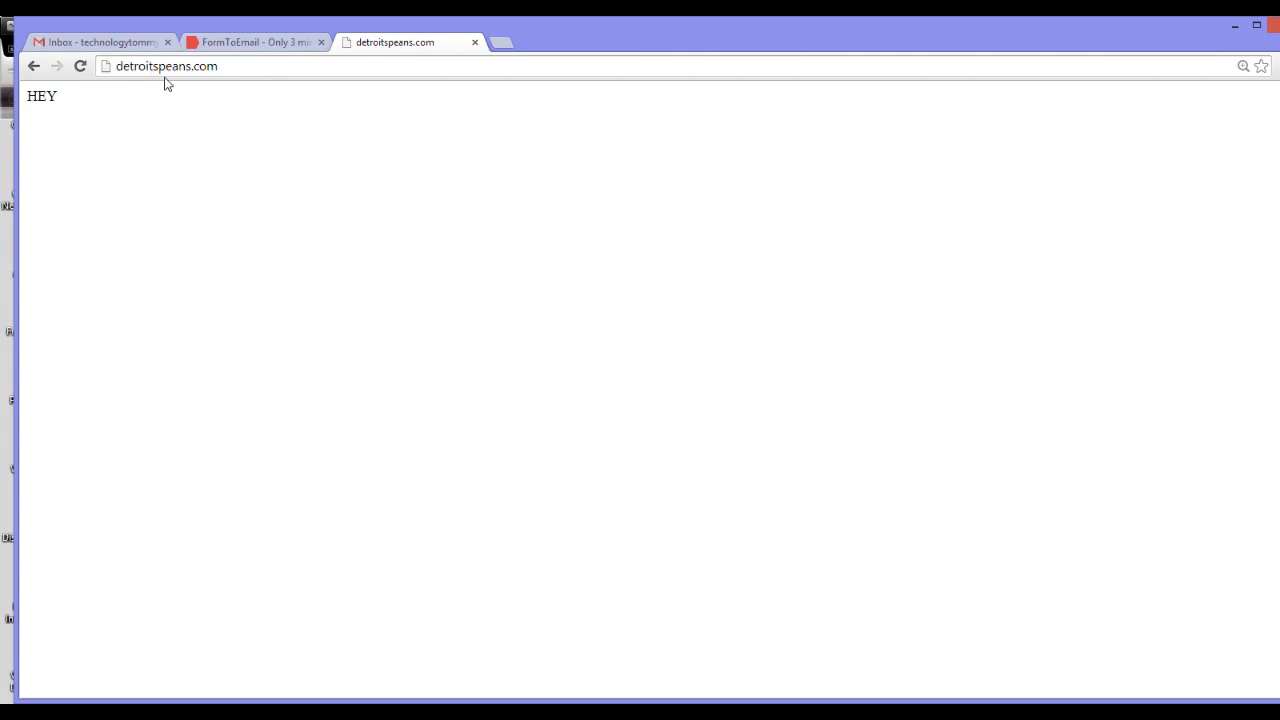
mouse_move(120, 131)
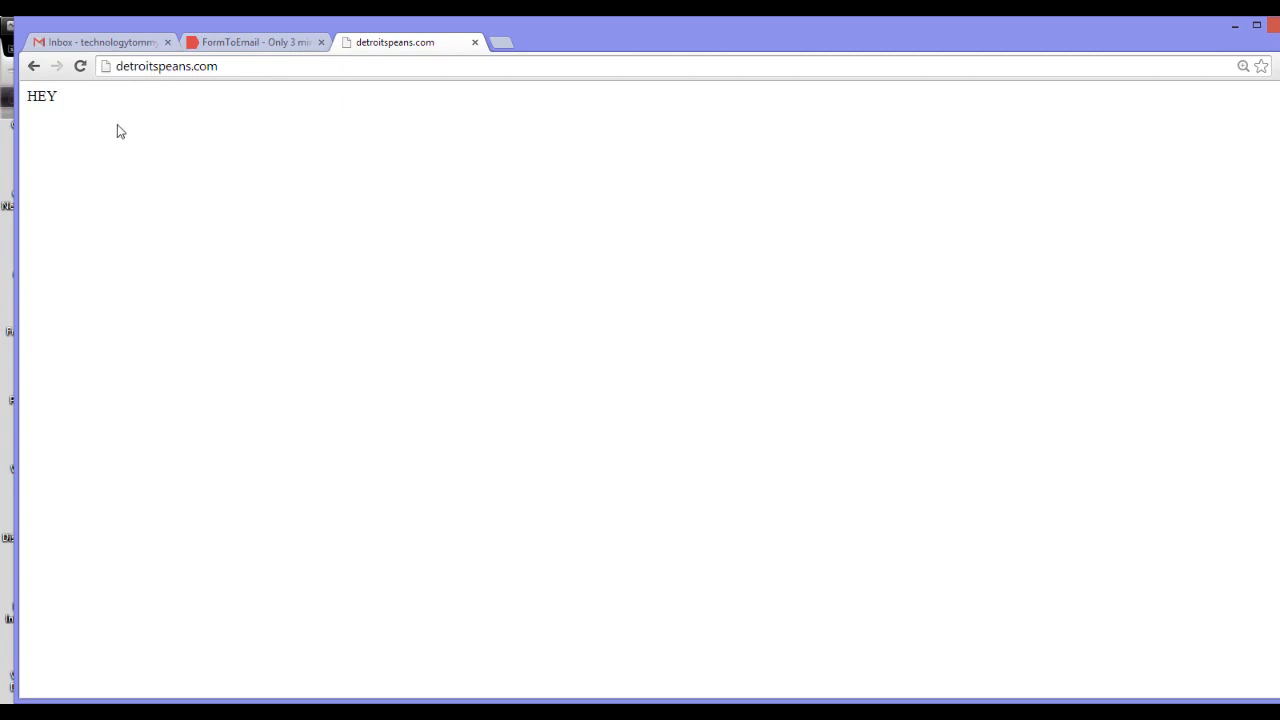
mouse_move(112, 229)
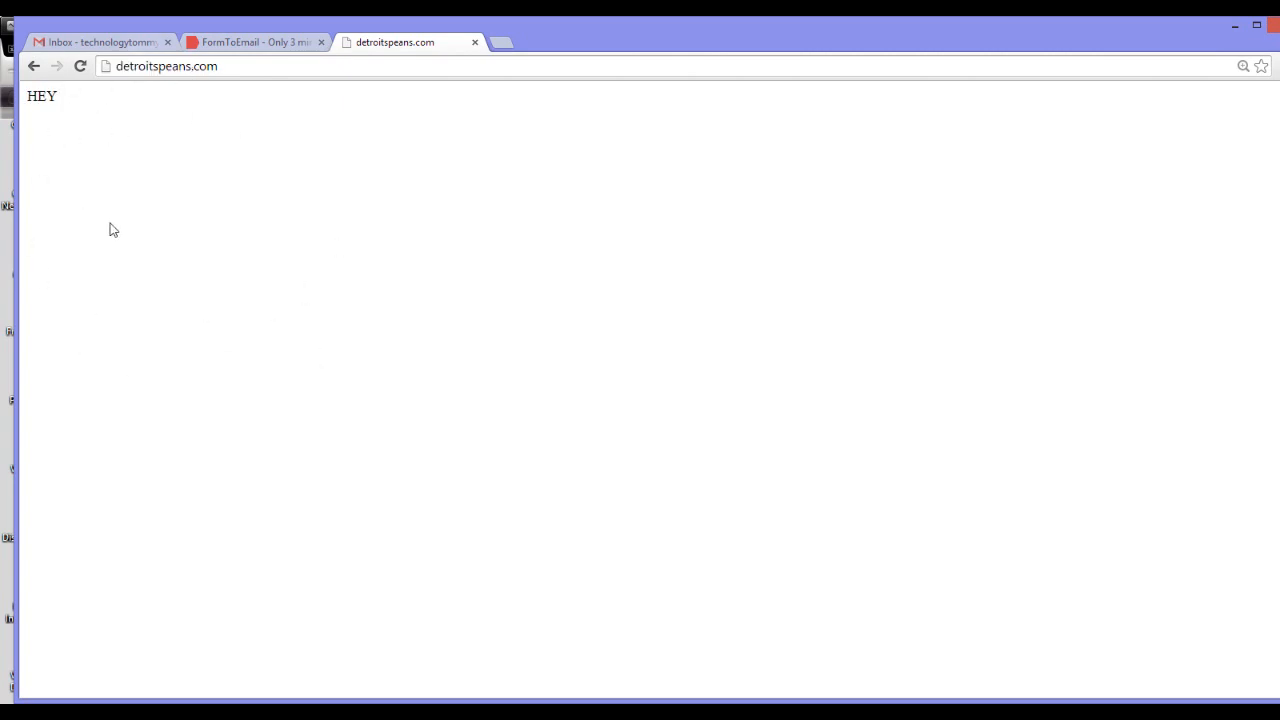
mouse_move(183, 156)
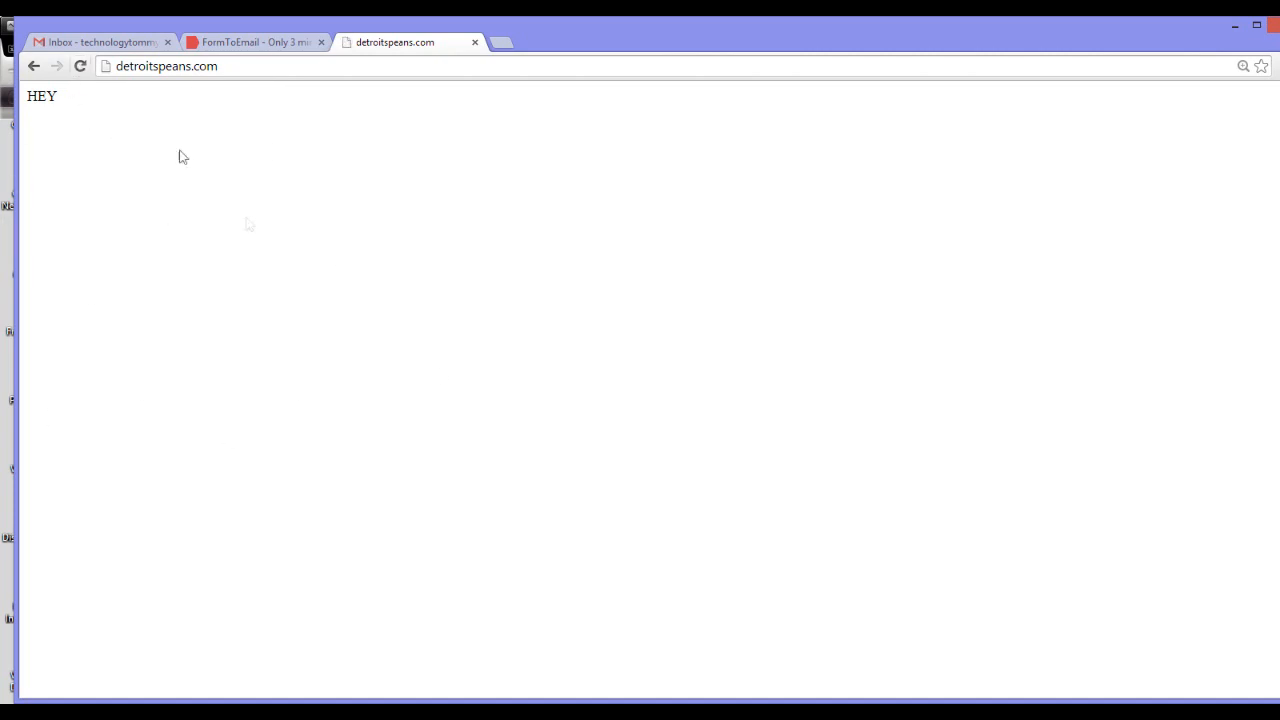
mouse_move(181, 95)
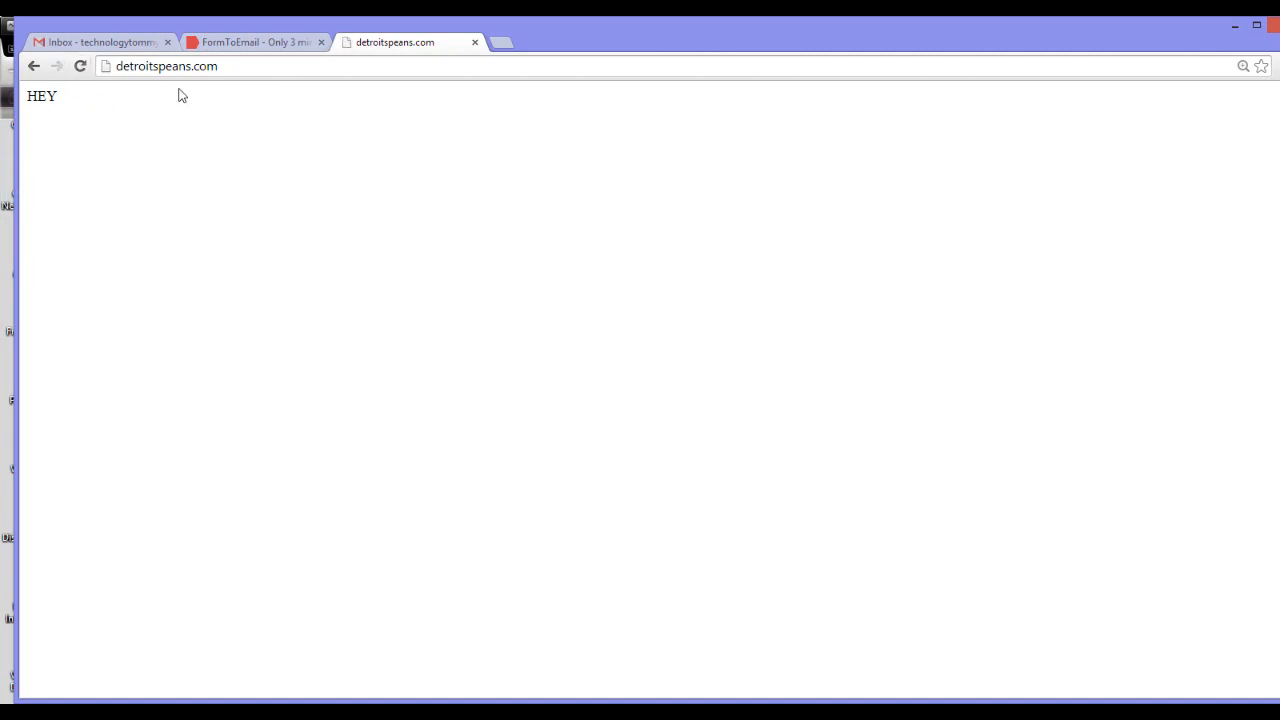
mouse_move(408, 416)
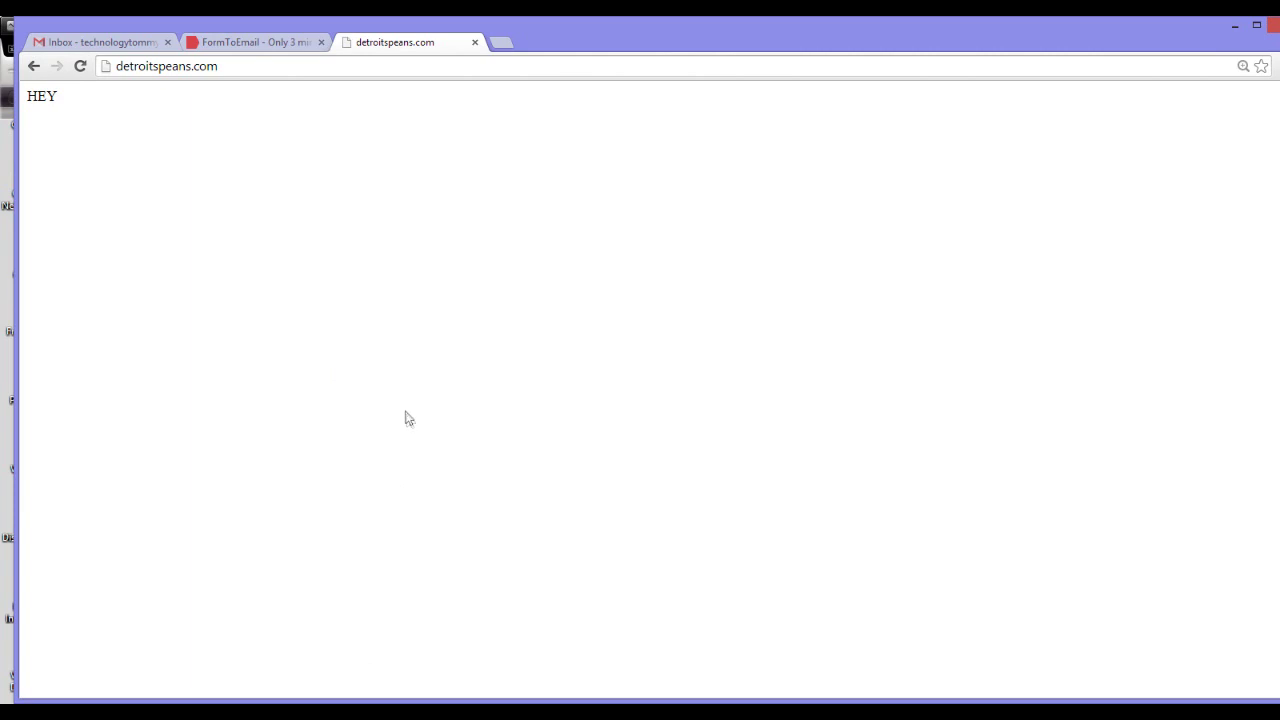
mouse_move(422, 504)
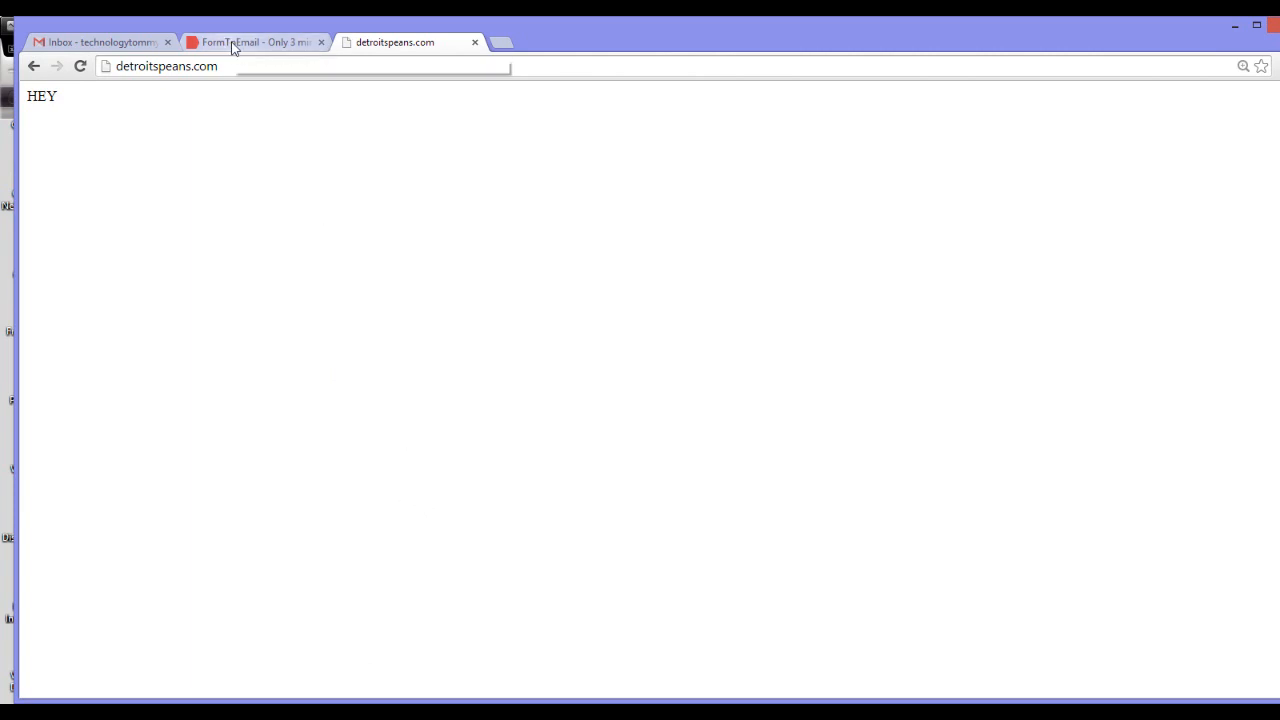
click(255, 42)
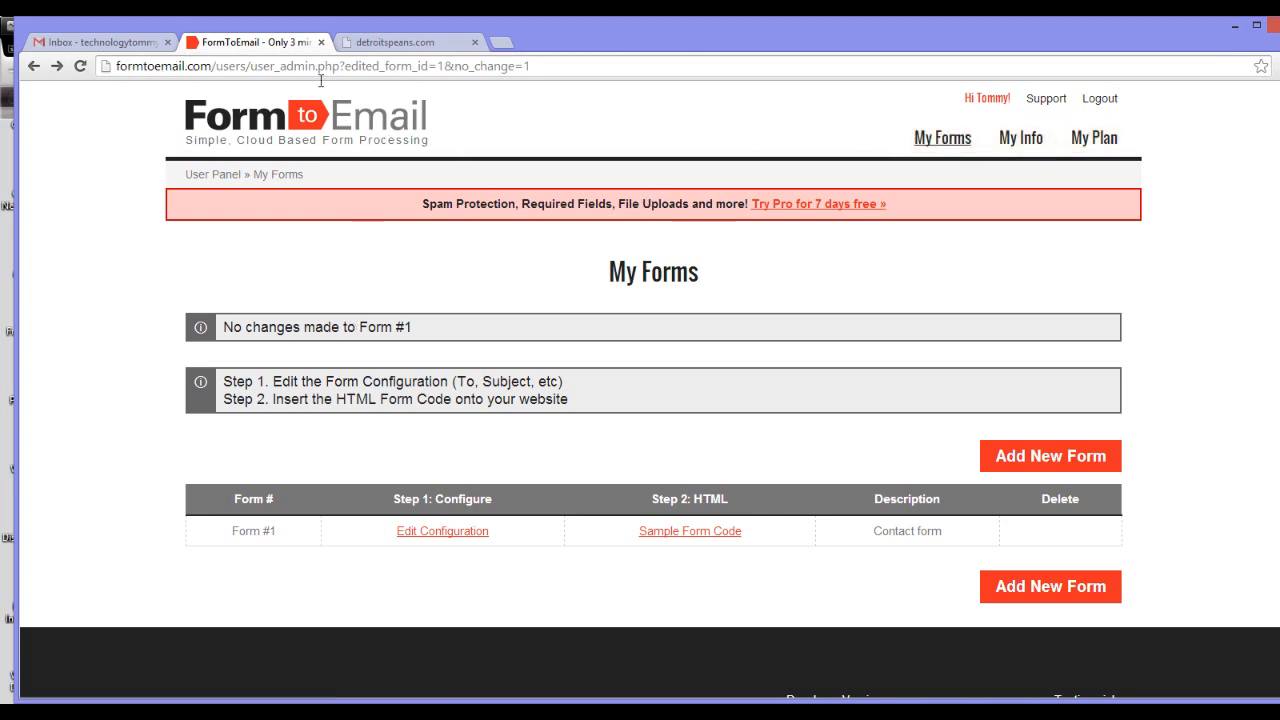
mouse_move(1094, 137)
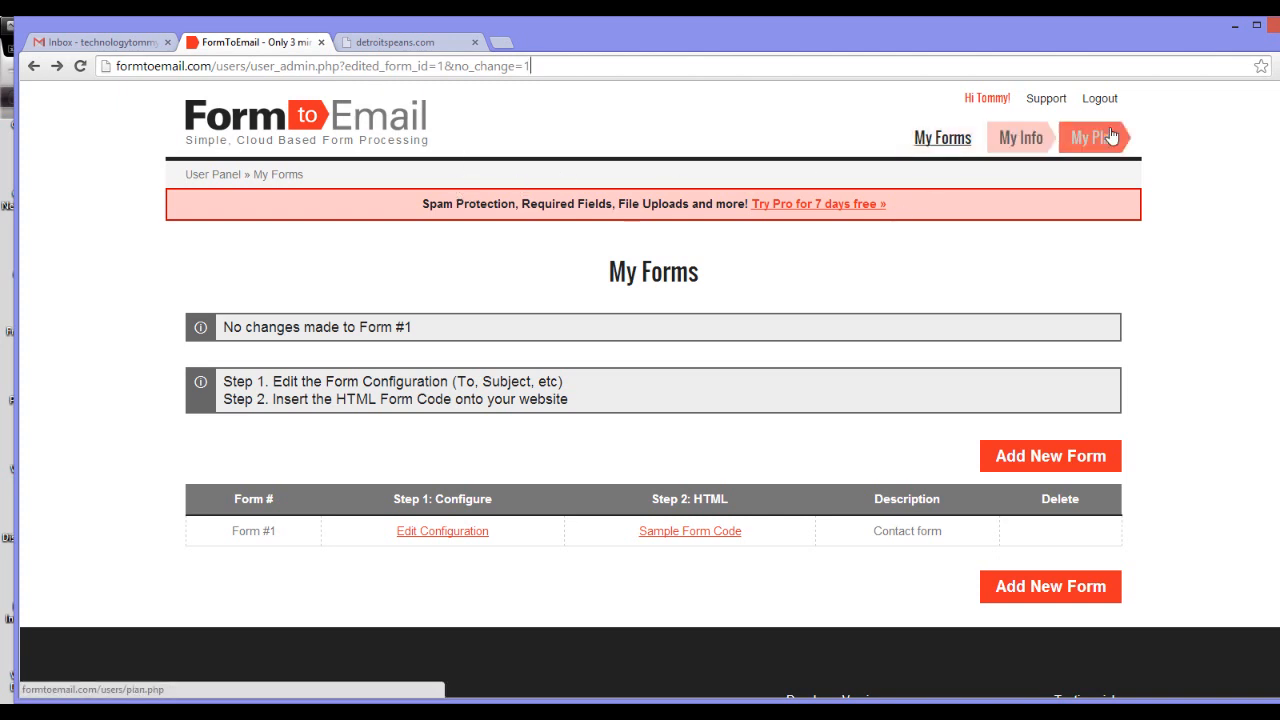
mouse_move(1049, 237)
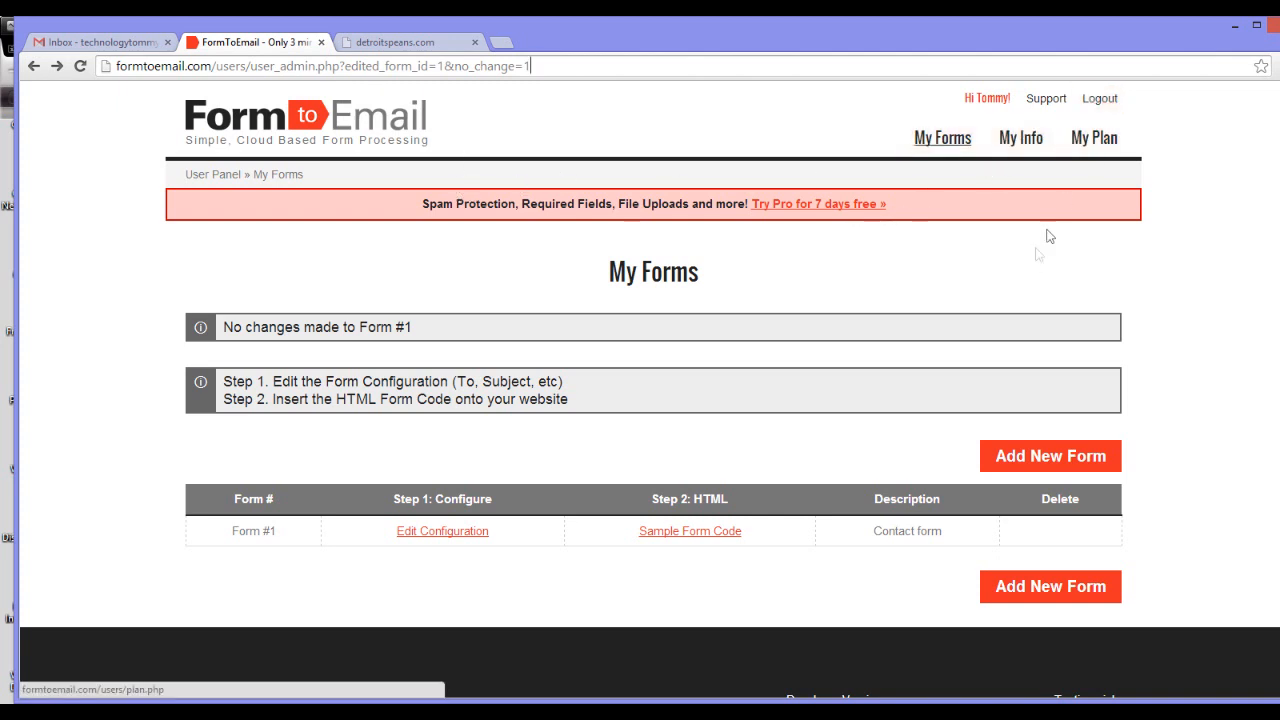
mouse_move(985, 239)
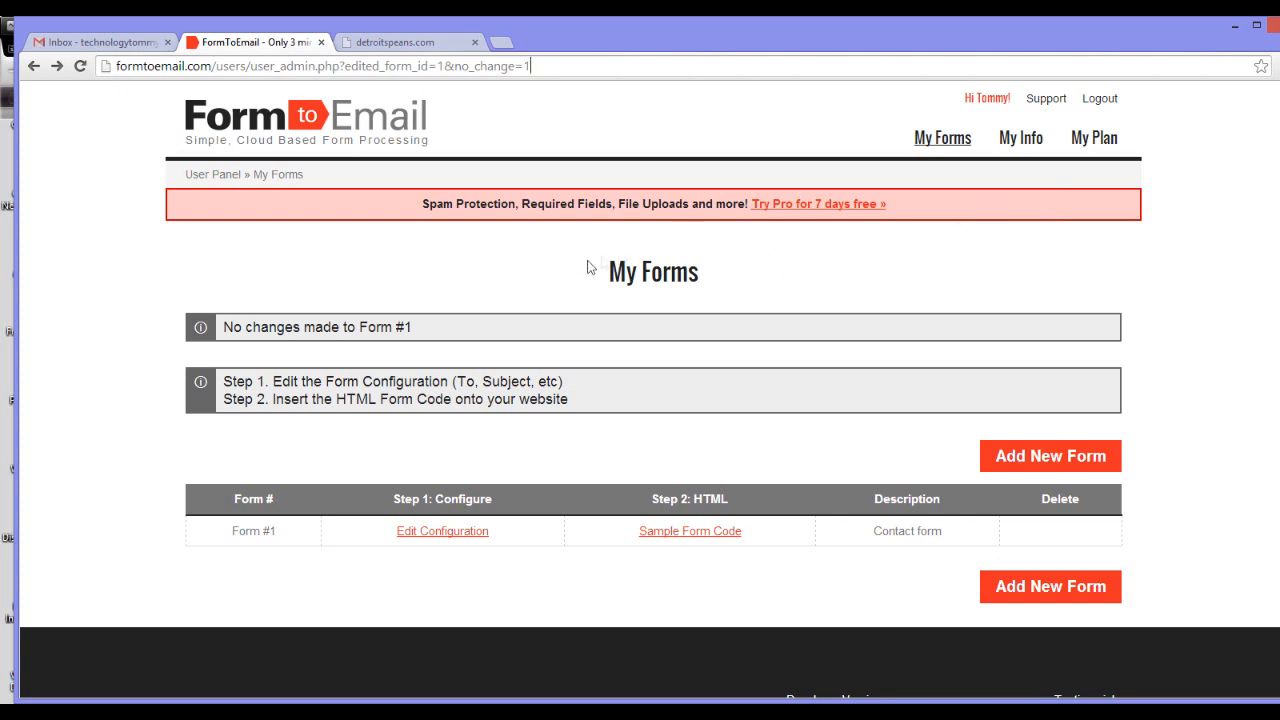
mouse_move(1065, 176)
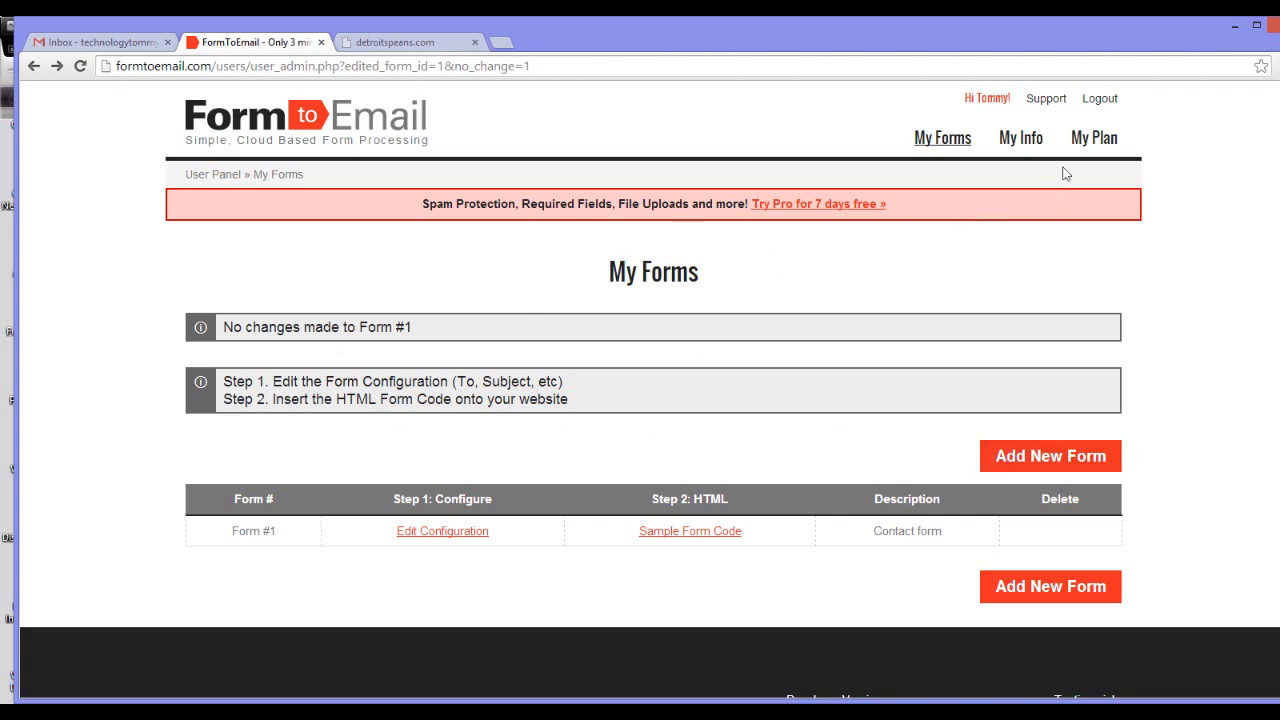
mouse_move(722, 204)
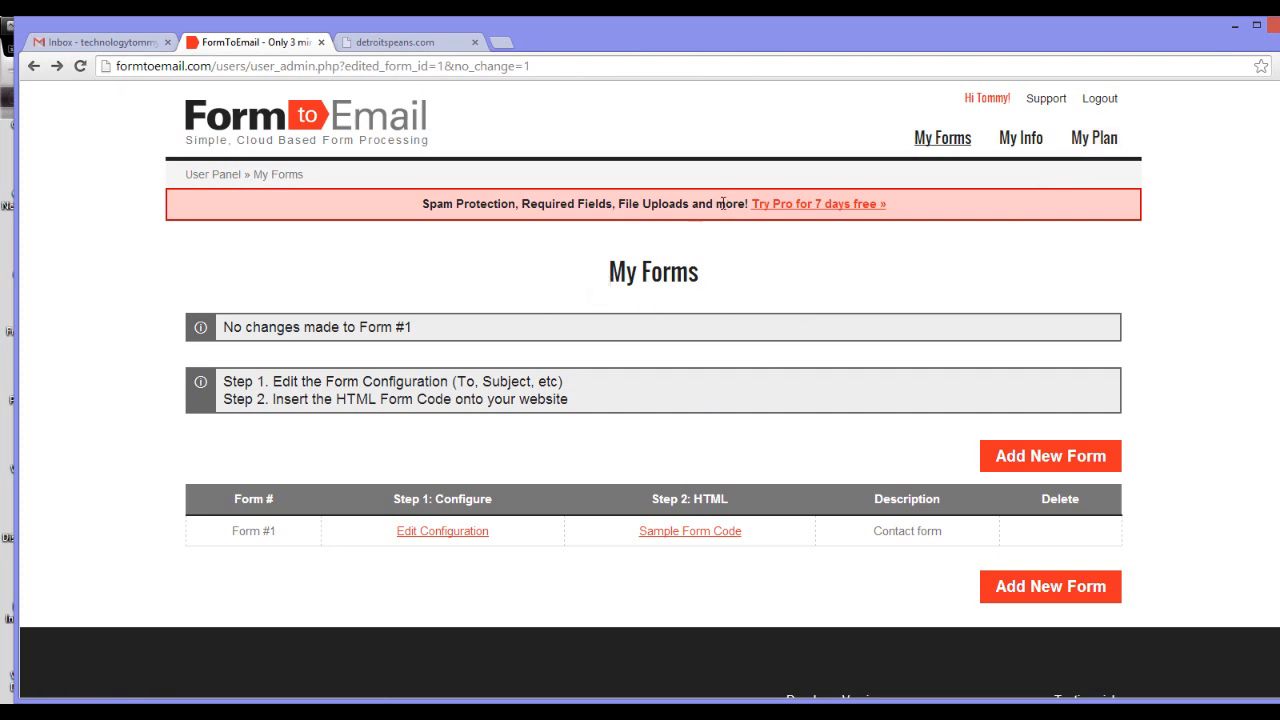
mouse_move(1103, 108)
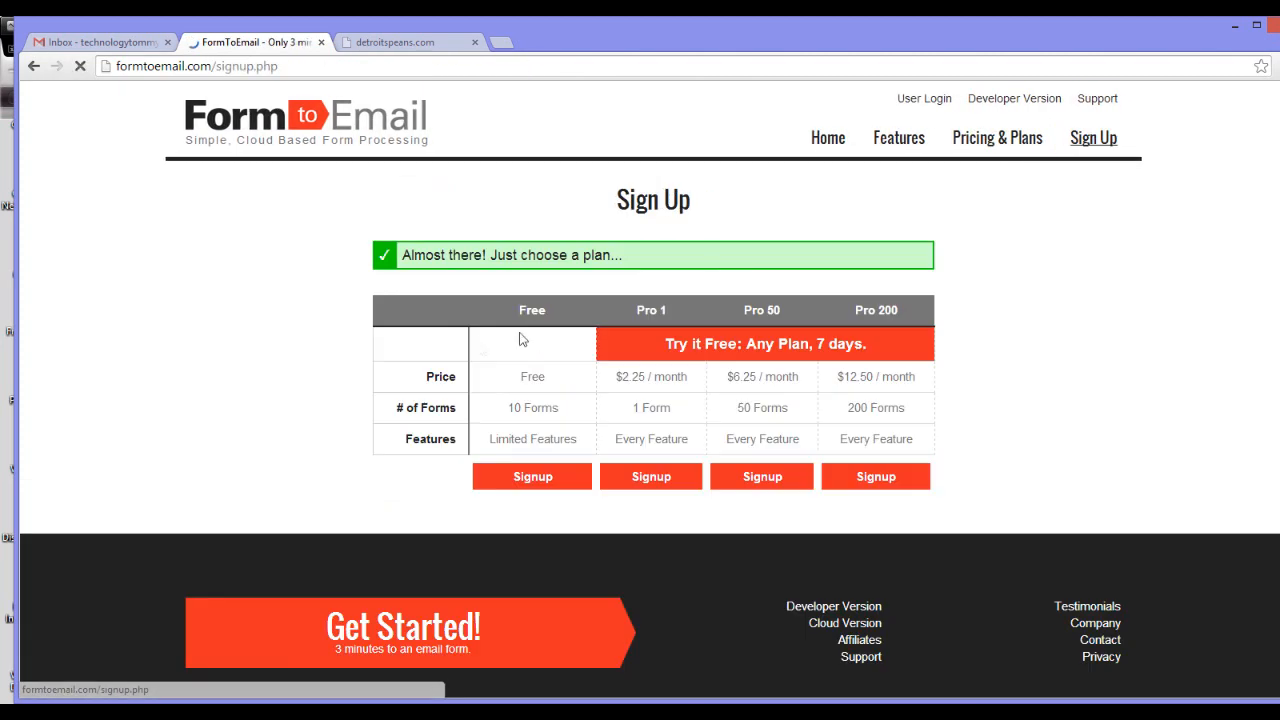
- Choose the Free plan and submit the signup, returning to My Forms
click(531, 476)
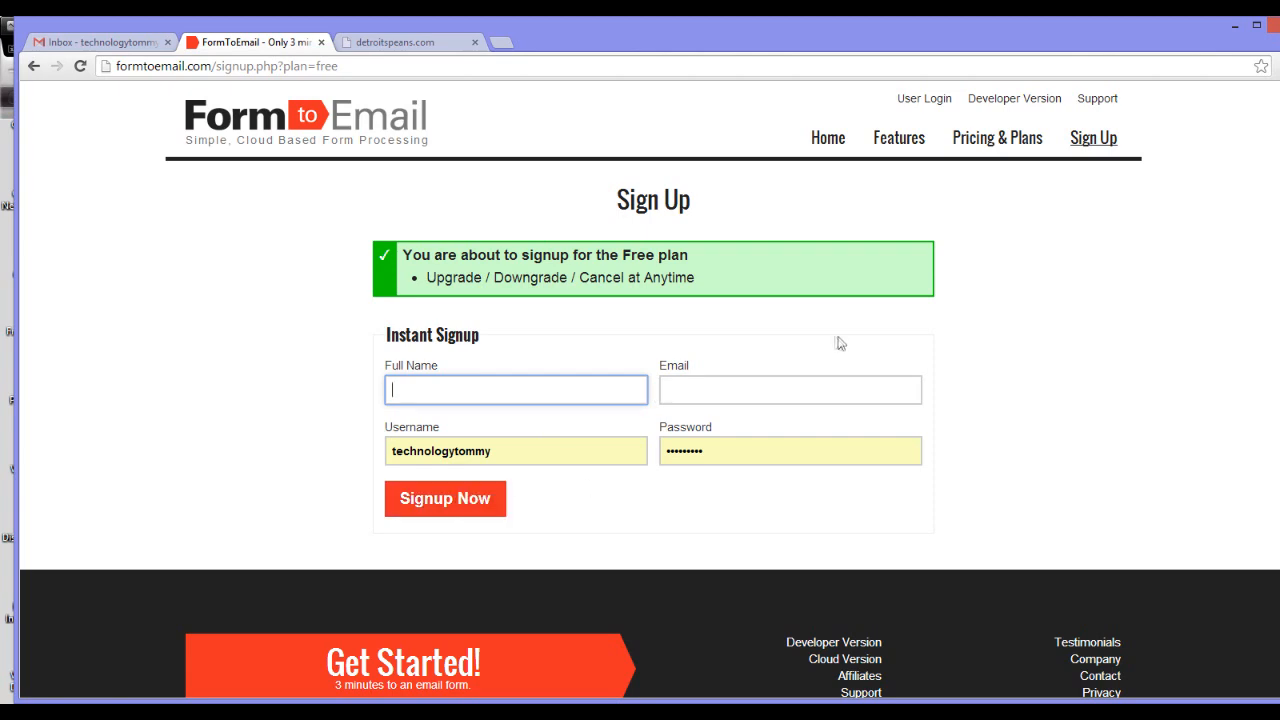
click(925, 98)
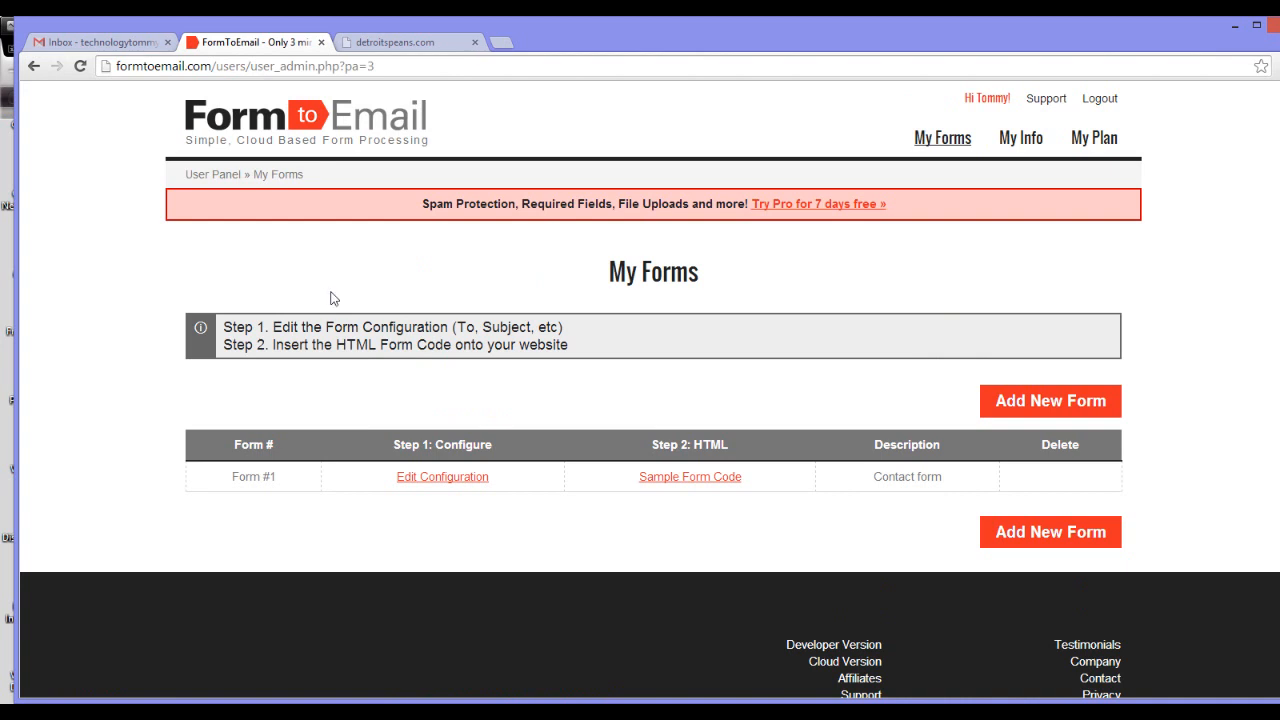
mouse_move(291, 269)
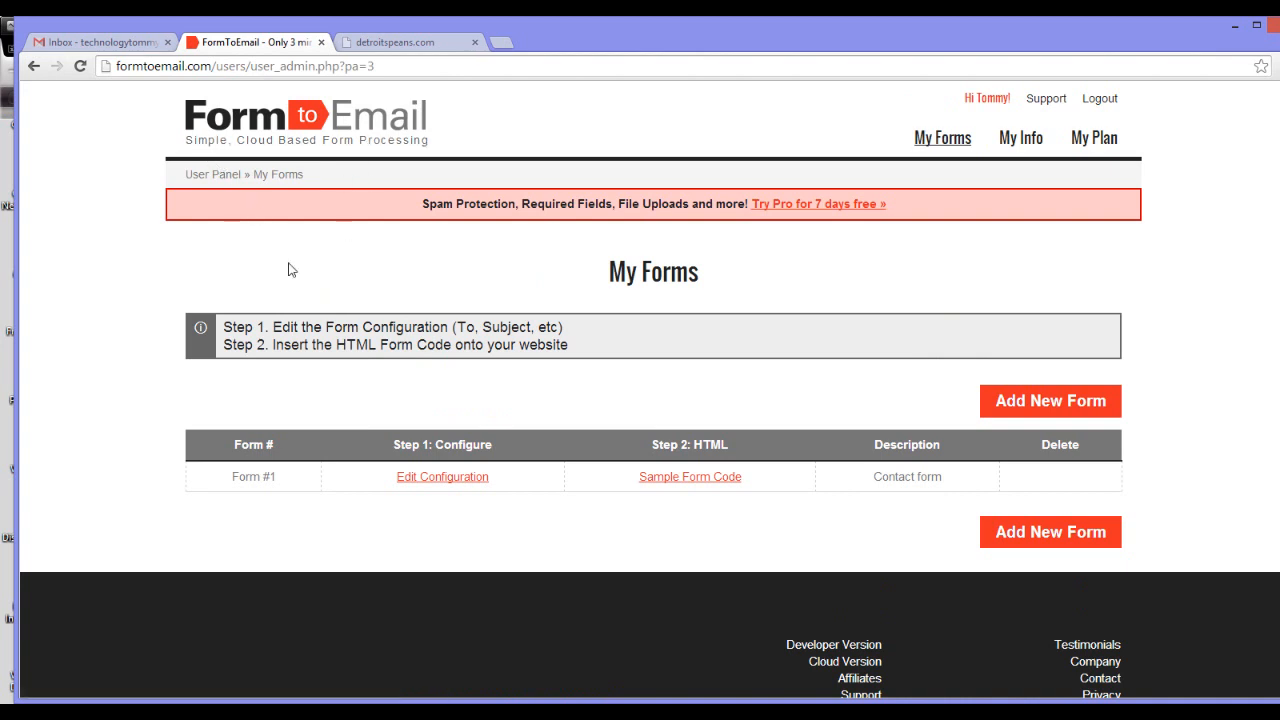
mouse_move(302, 273)
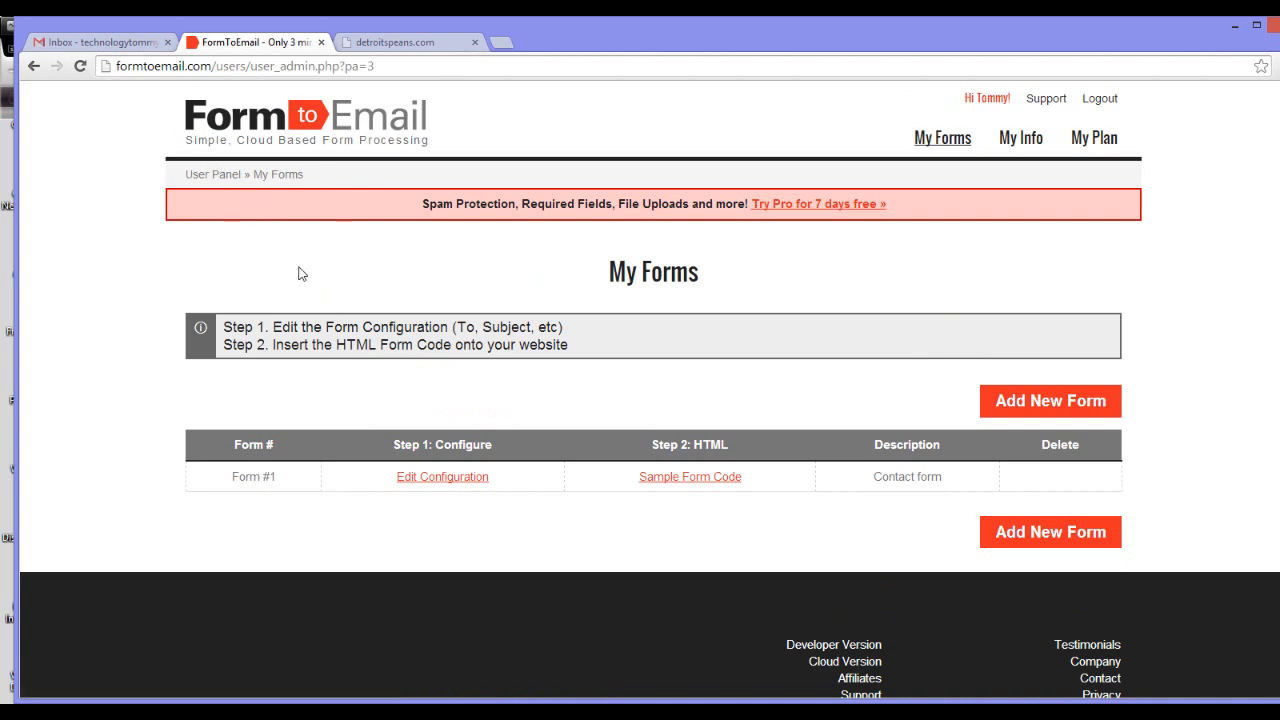
mouse_move(486, 438)
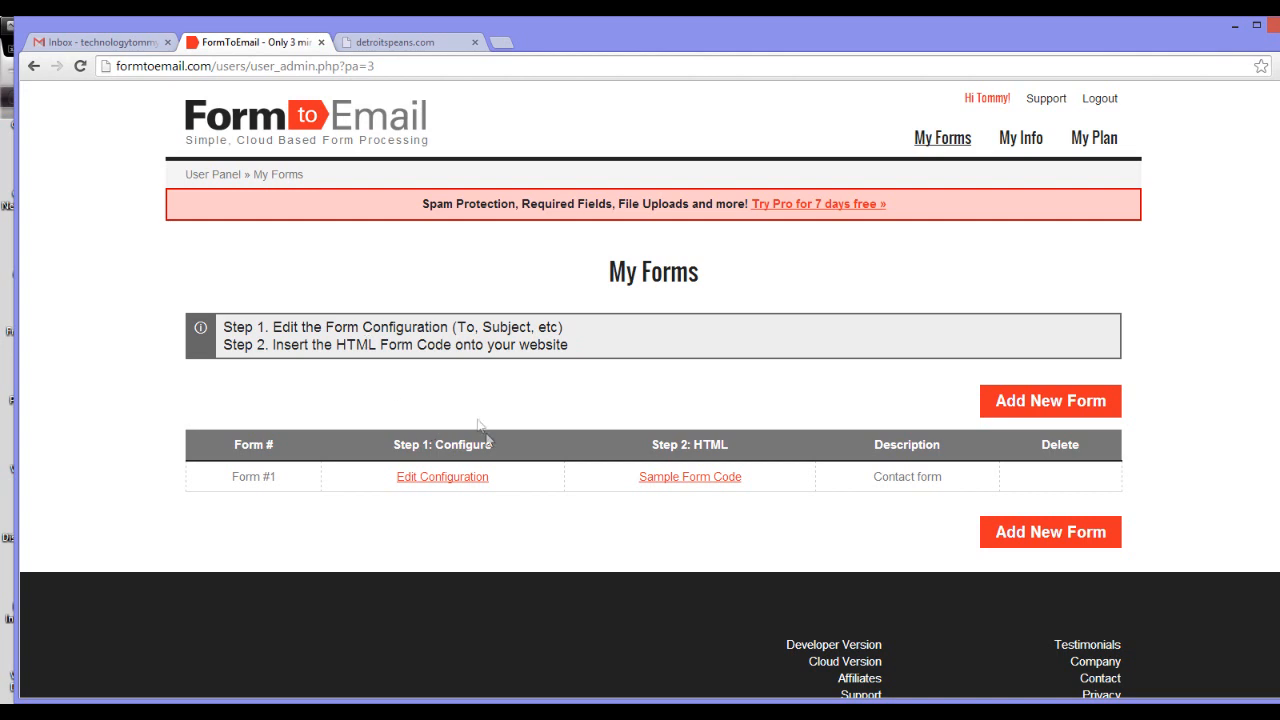
mouse_move(392, 535)
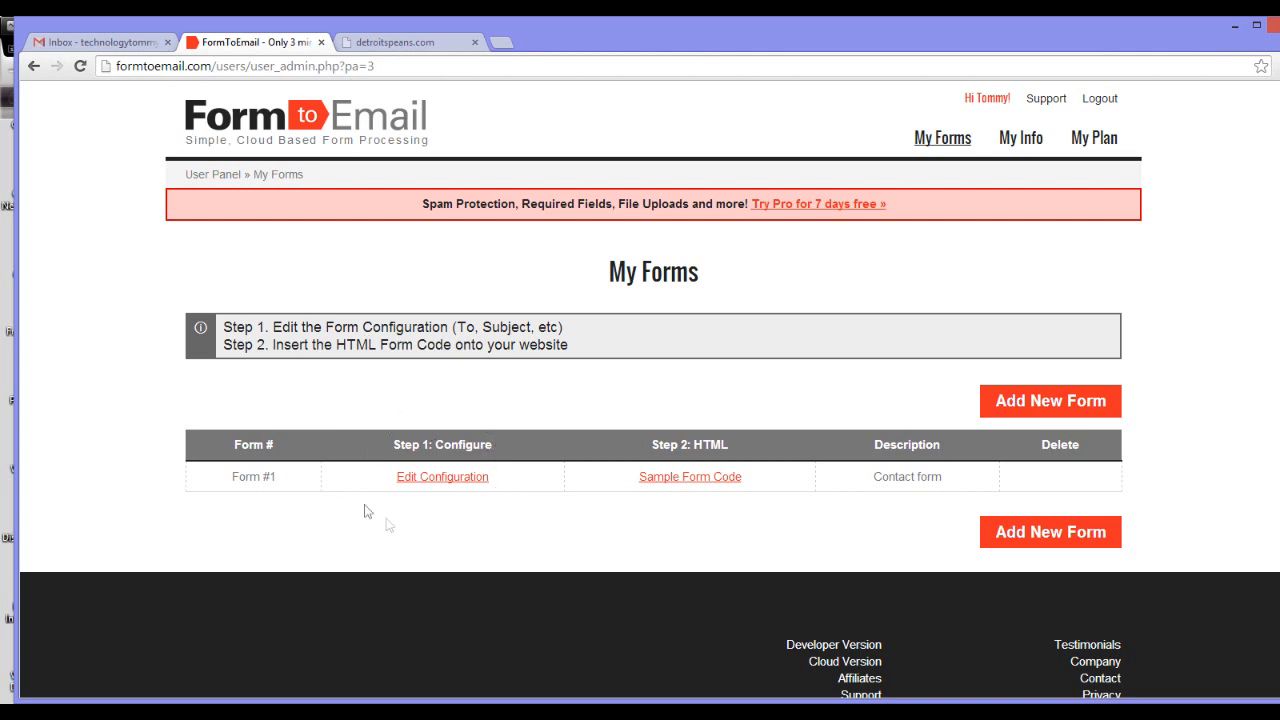
- Refresh My Forms and open Edit Configuration for Form #1
click(942, 137)
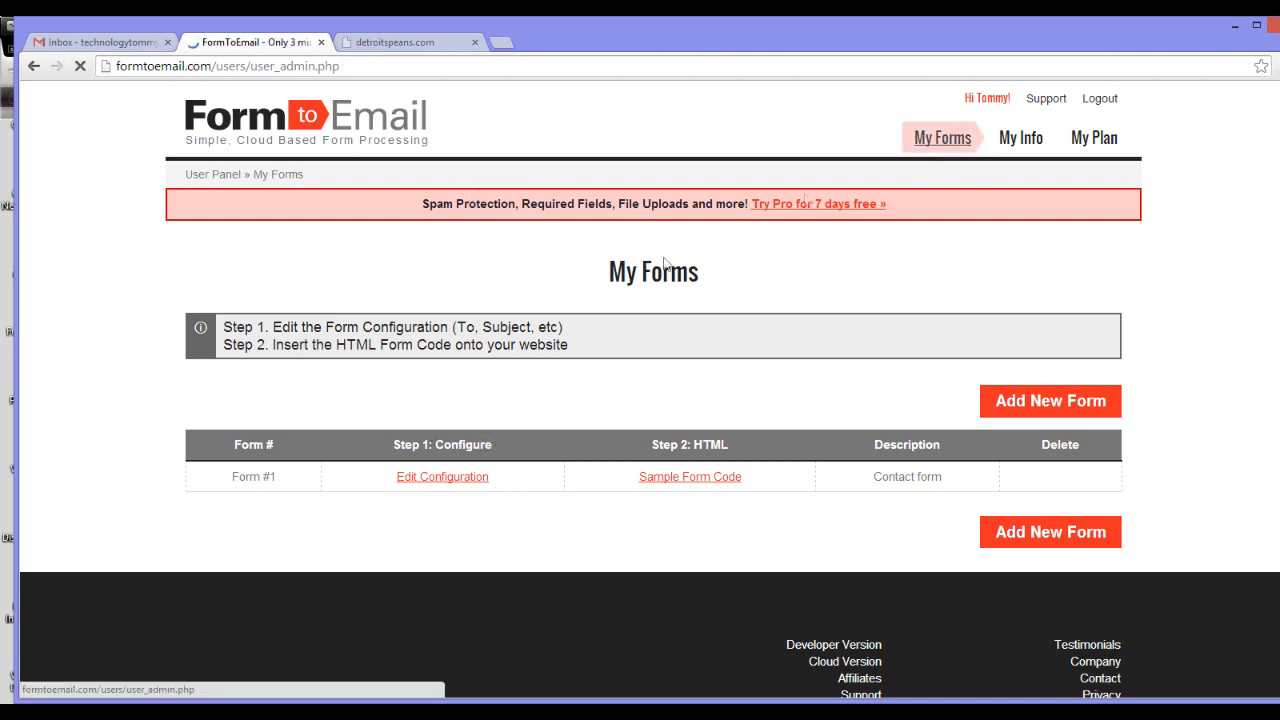
click(442, 476)
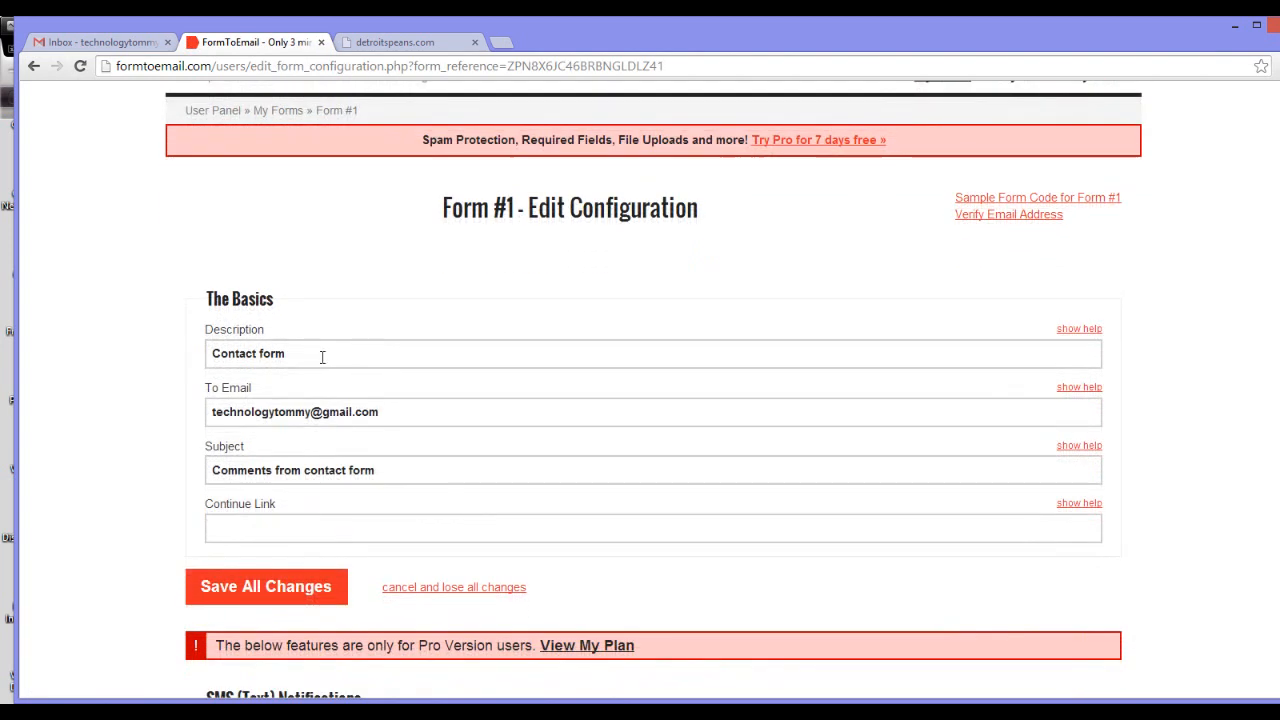
- Set description 'Basic Contact Form' and subject 'Data From Contact Form', then save
text(B)
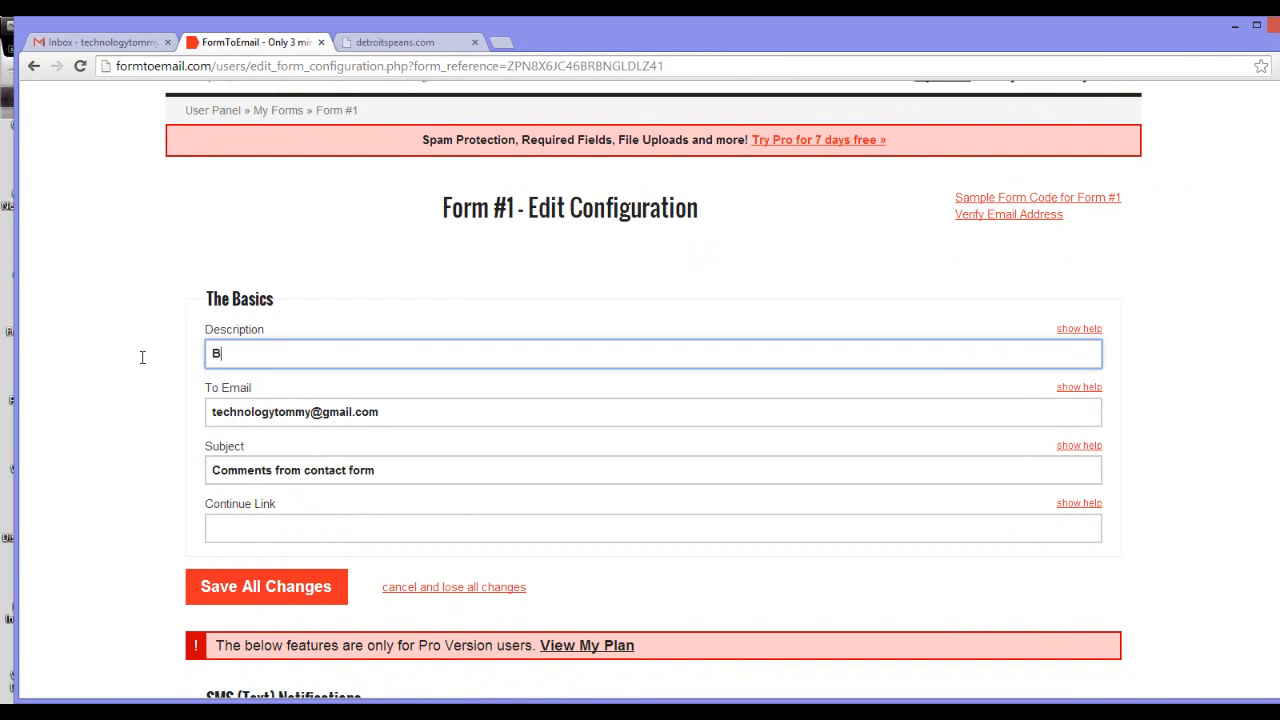
text(asic Contact F)
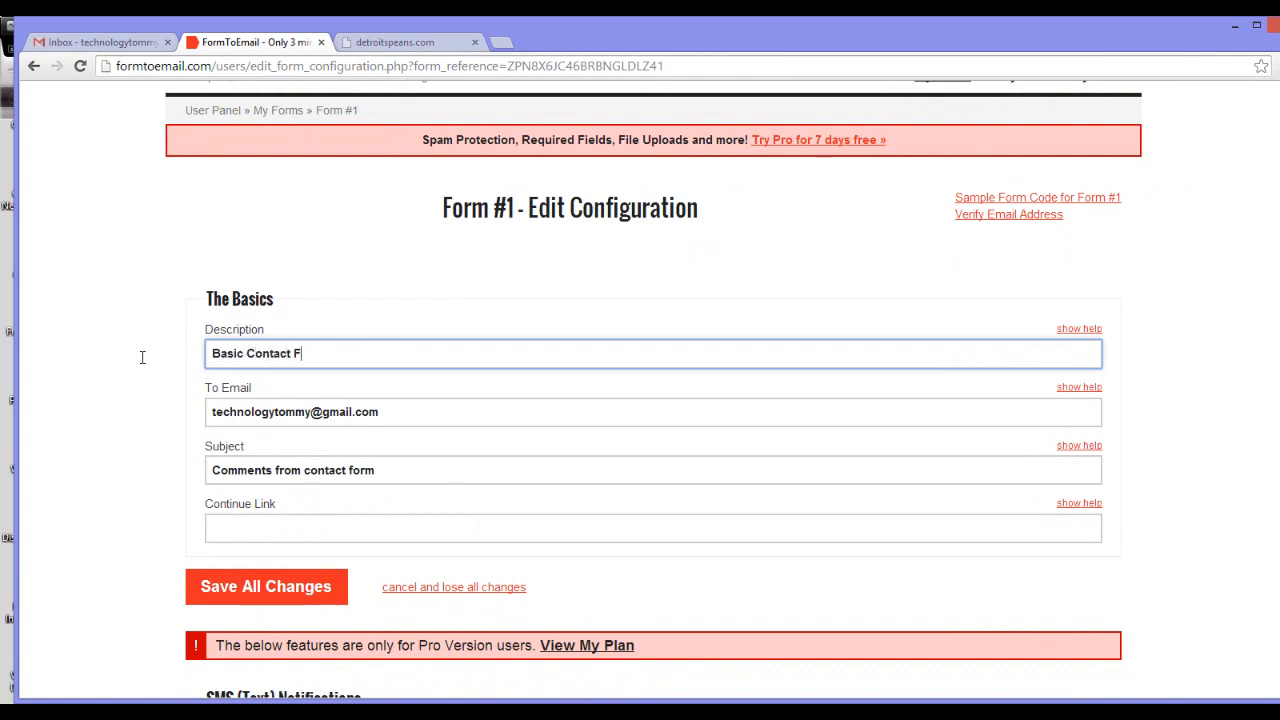
text(orm)
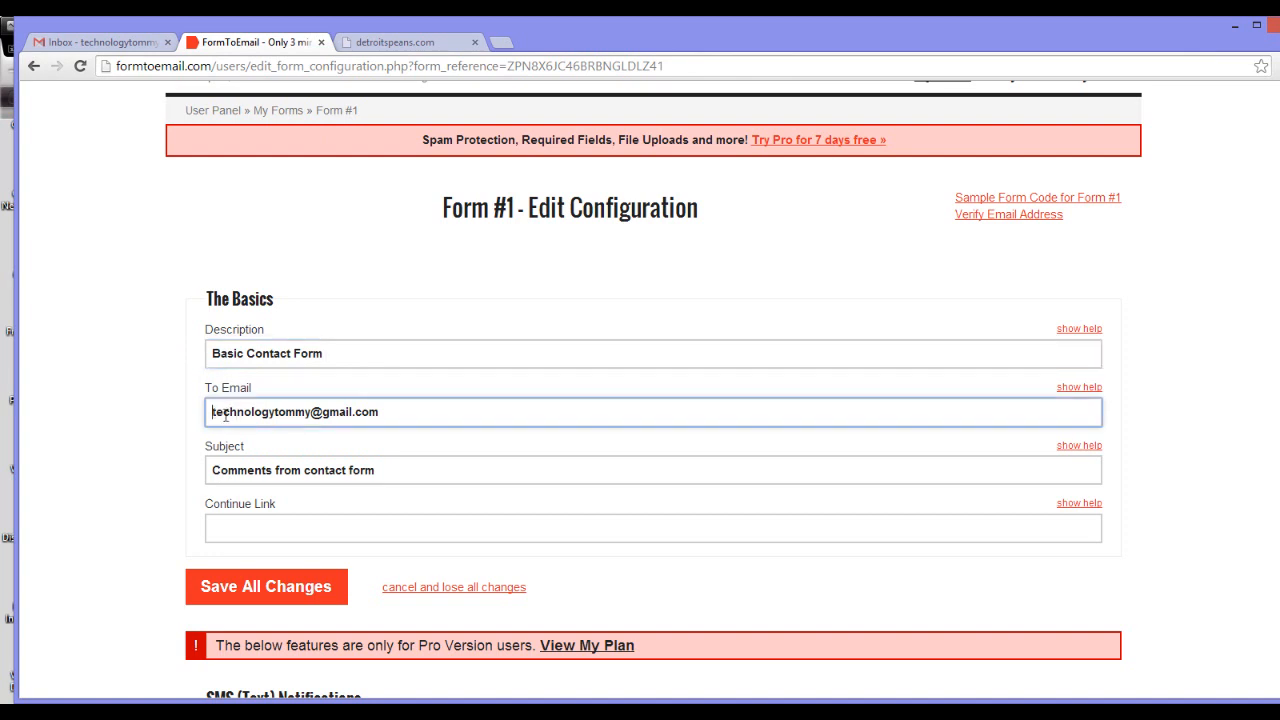
click(300, 412)
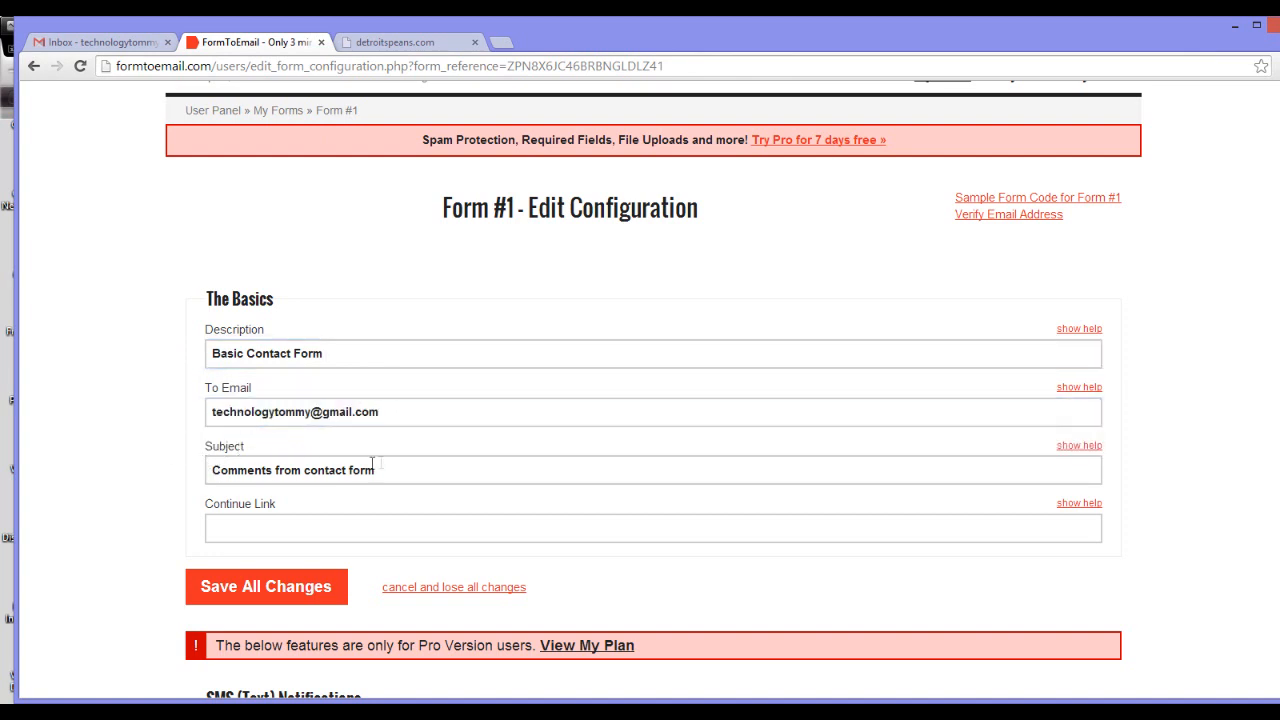
text(.Data From C)
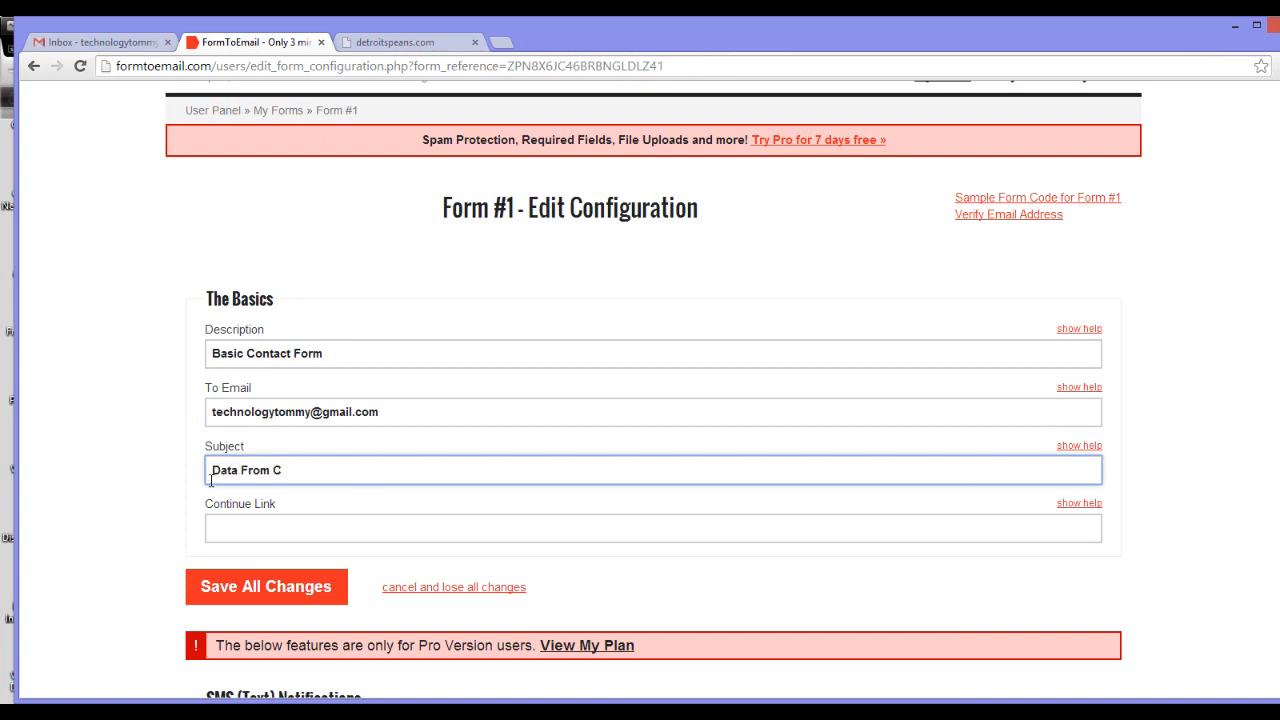
text(ontact Form)
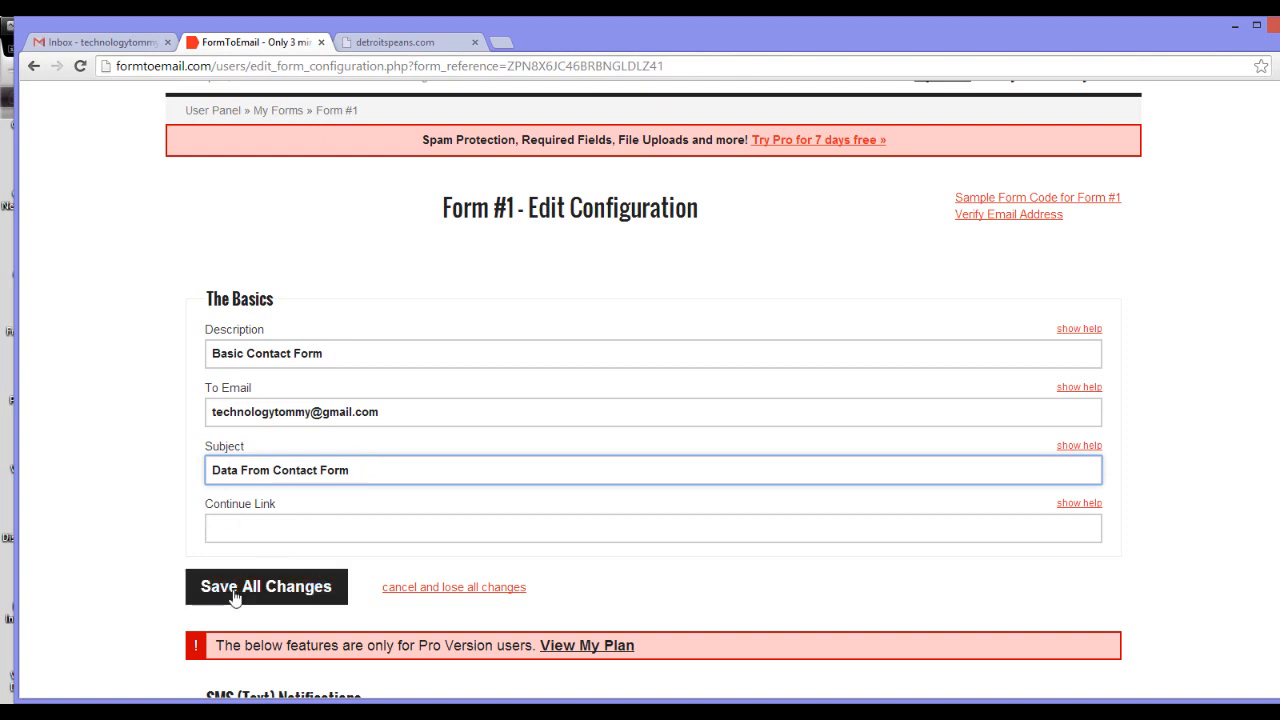
click(265, 587)
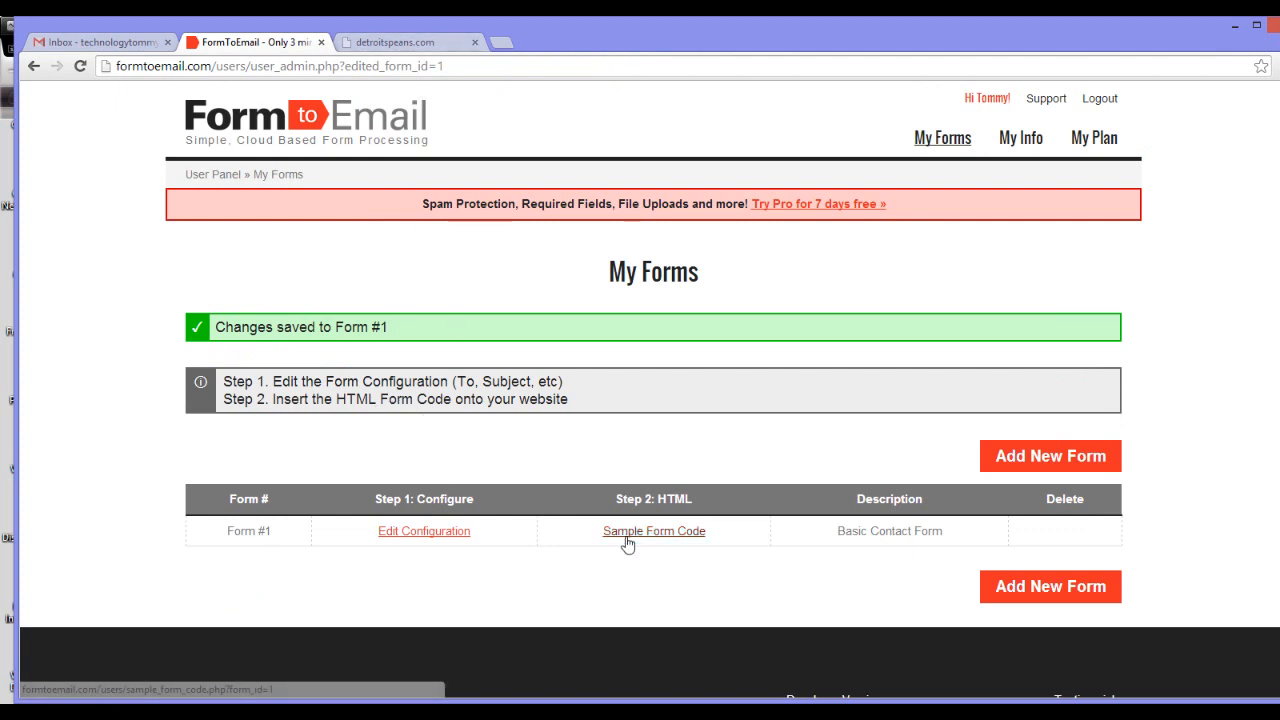
mouse_move(640, 539)
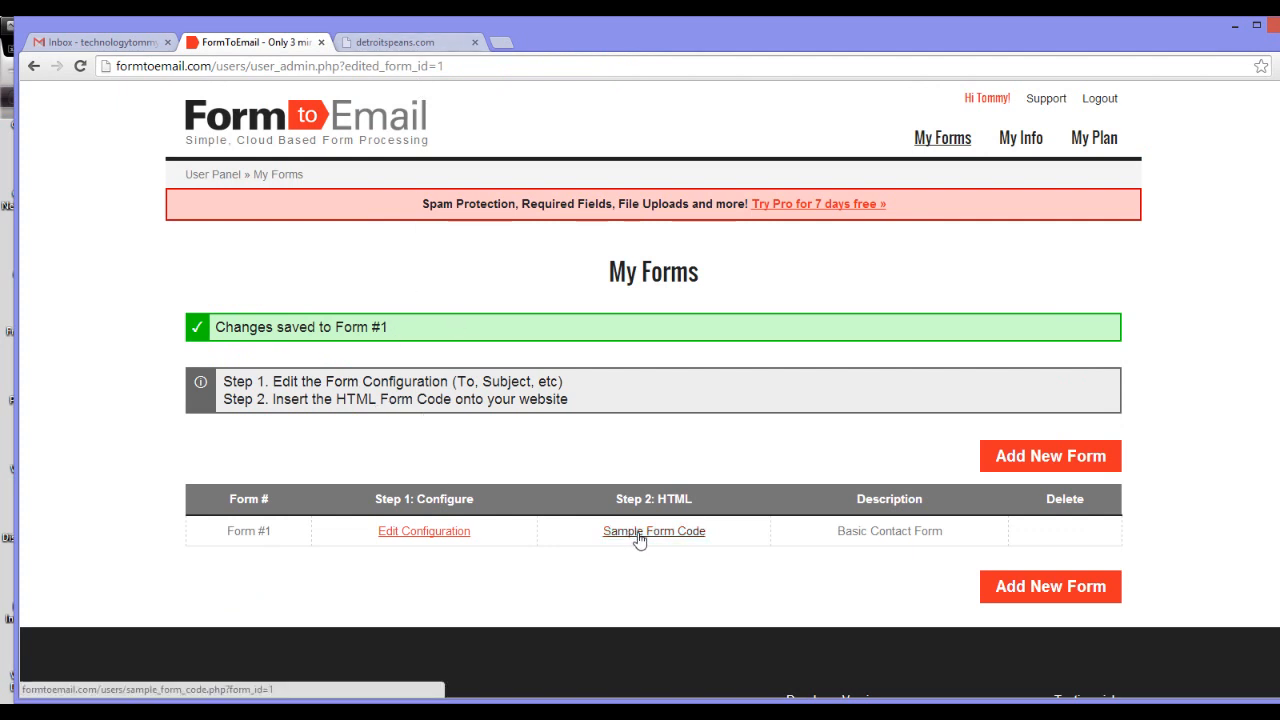
- Copy the Basic contact form HTML from the Sample Form Code page
click(653, 531)
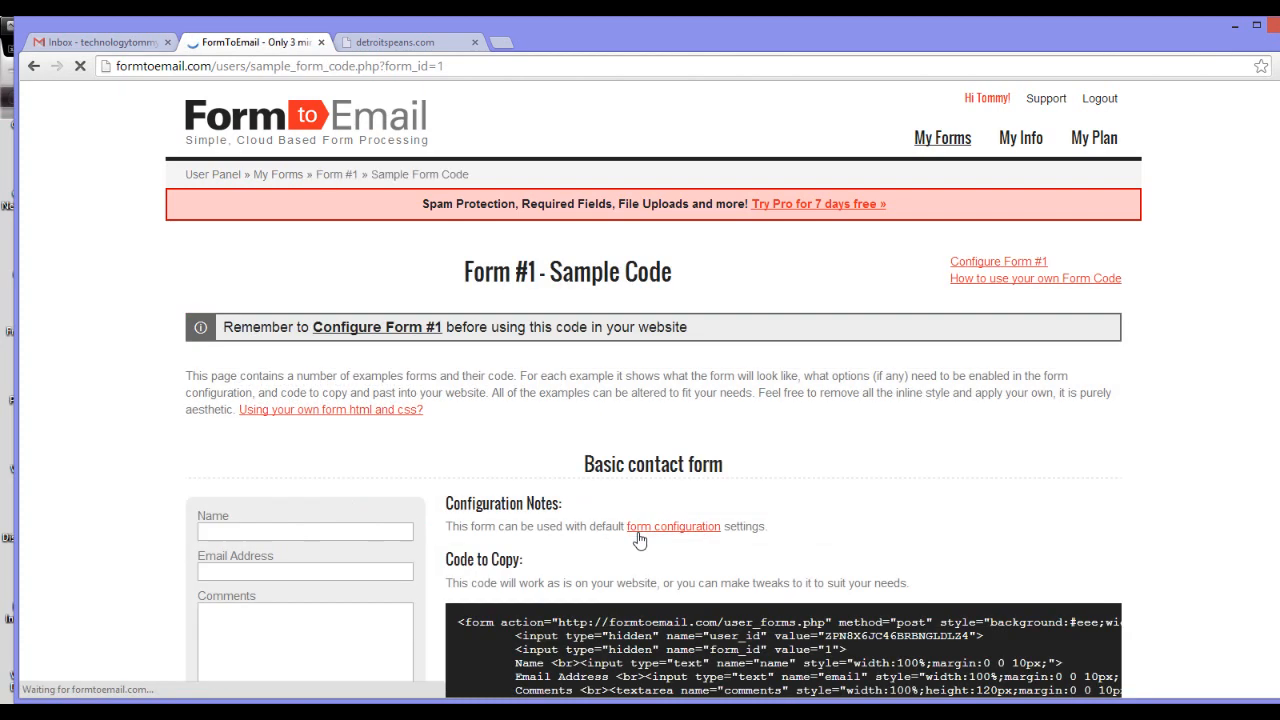
scroll(down, 3)
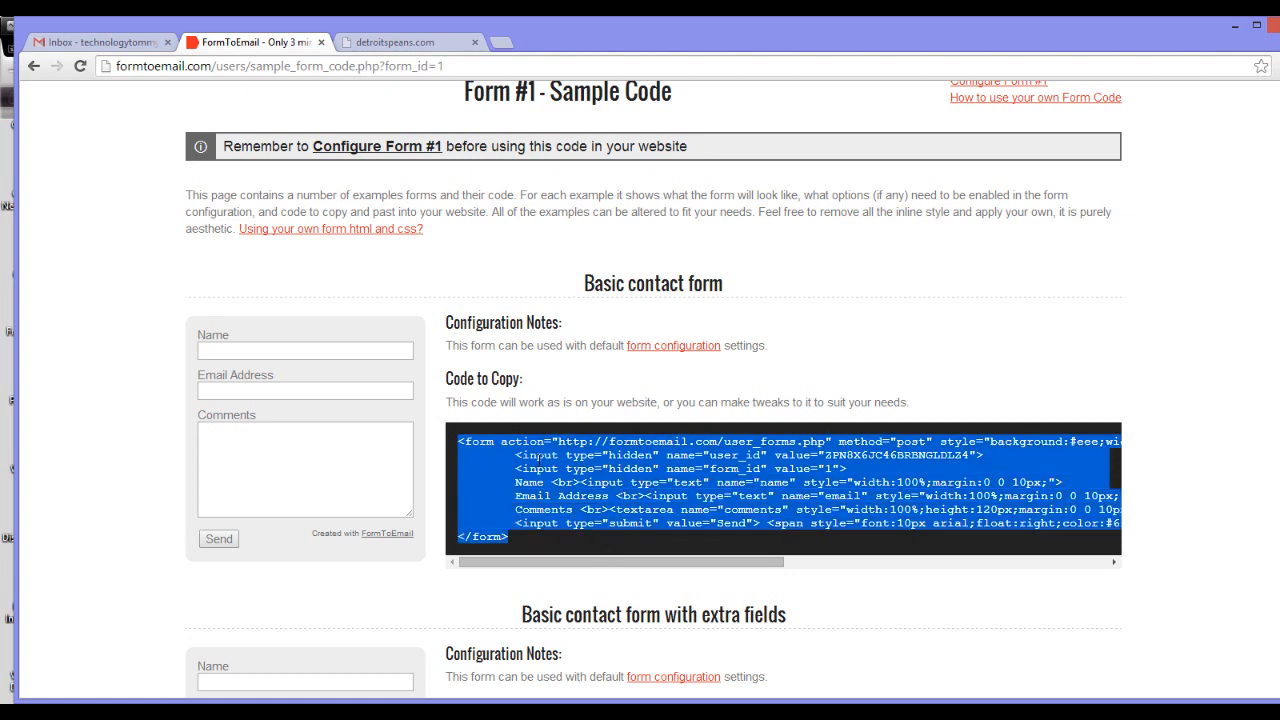
mouse_move(628, 566)
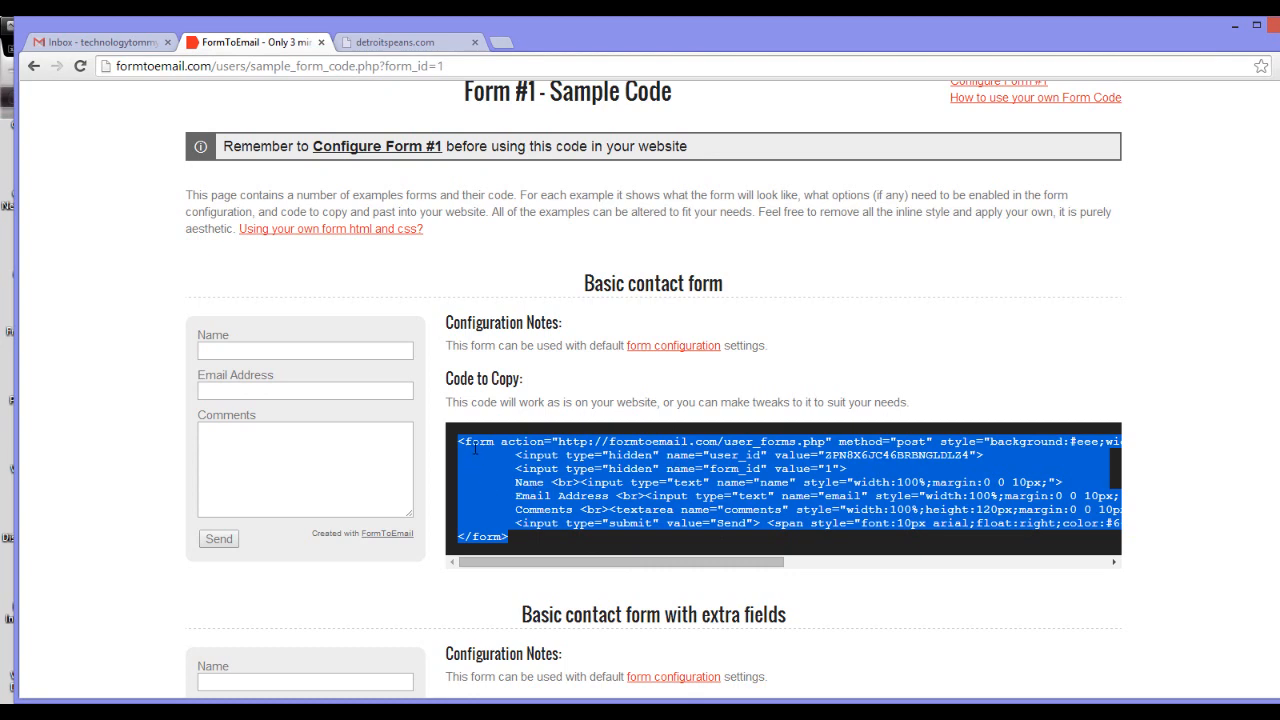
right_click(540, 483)
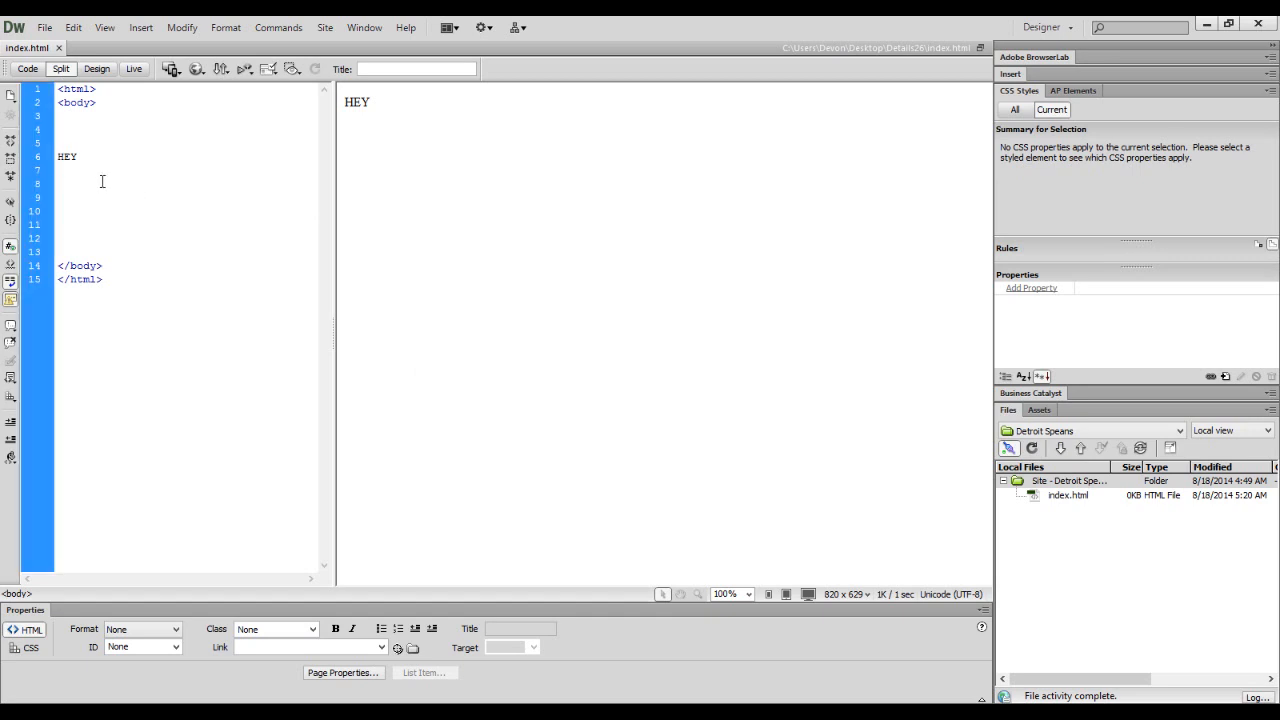
- Paste the form code below HEY with line breaks, and upload the whole site
text(<Br /><br />)
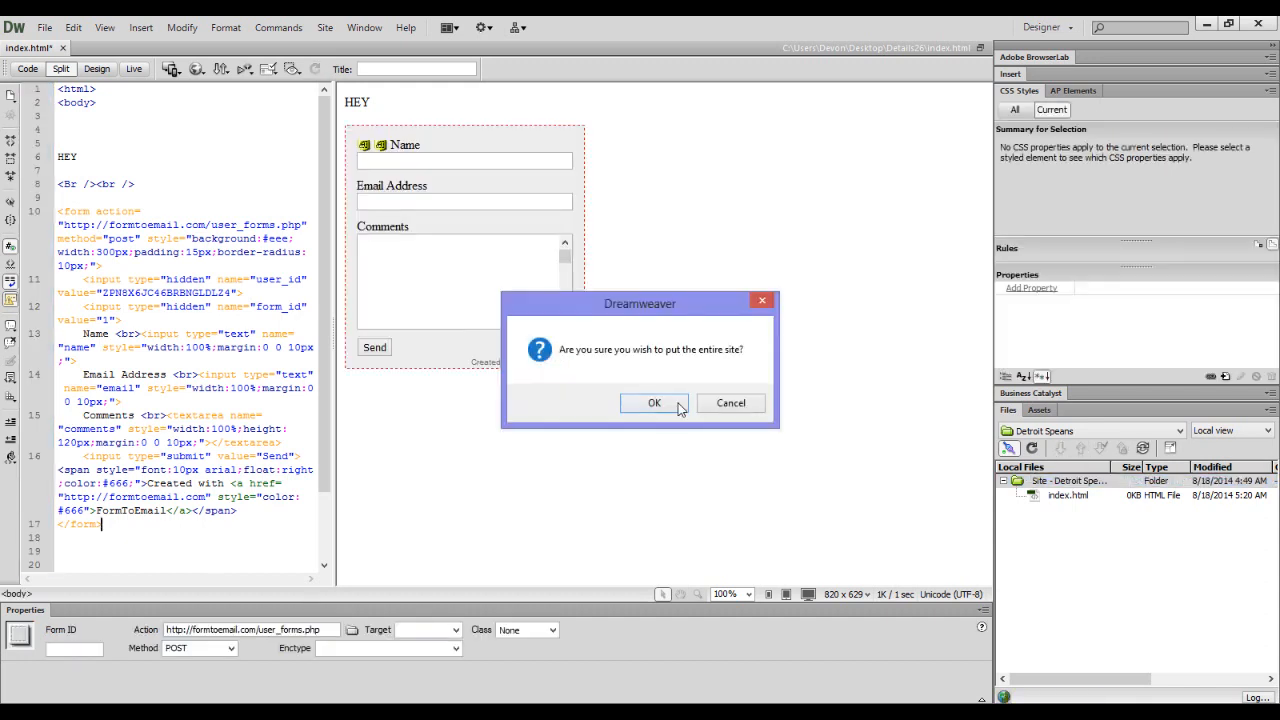
click(654, 403)
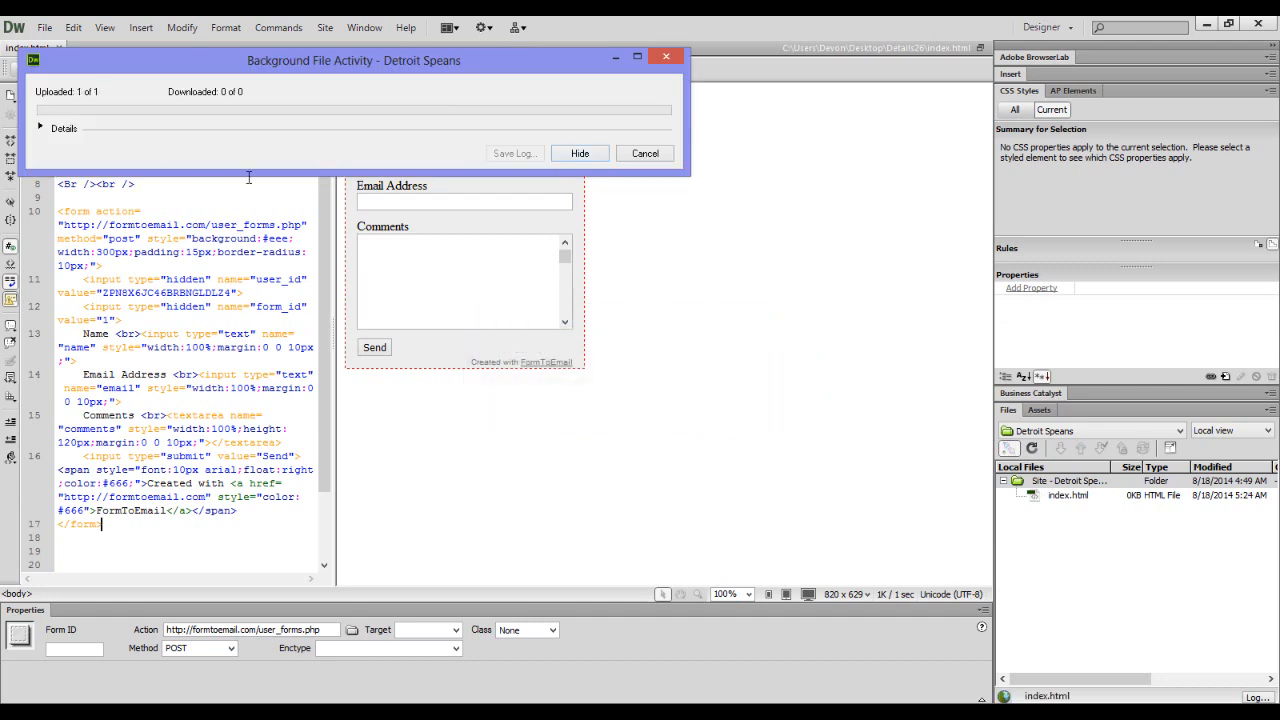
click(579, 153)
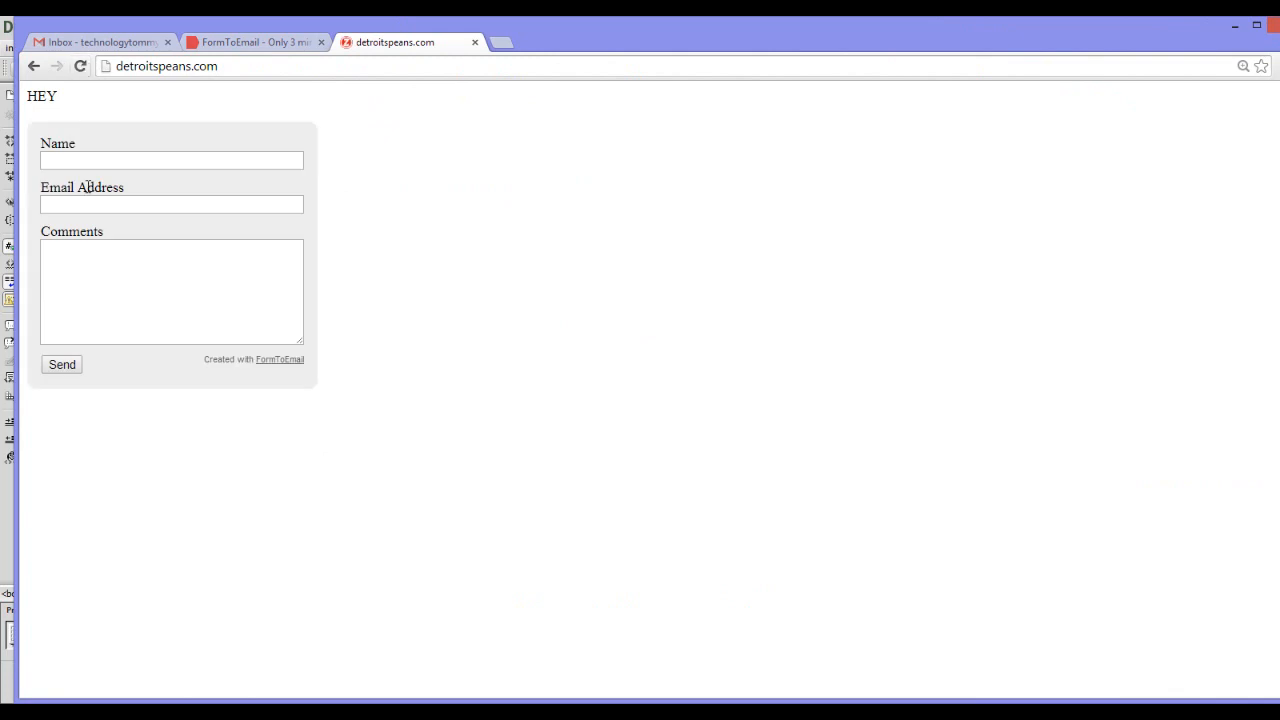
- Type 'Devon' in the live form's Name field and go to Email Address
text(Devon)
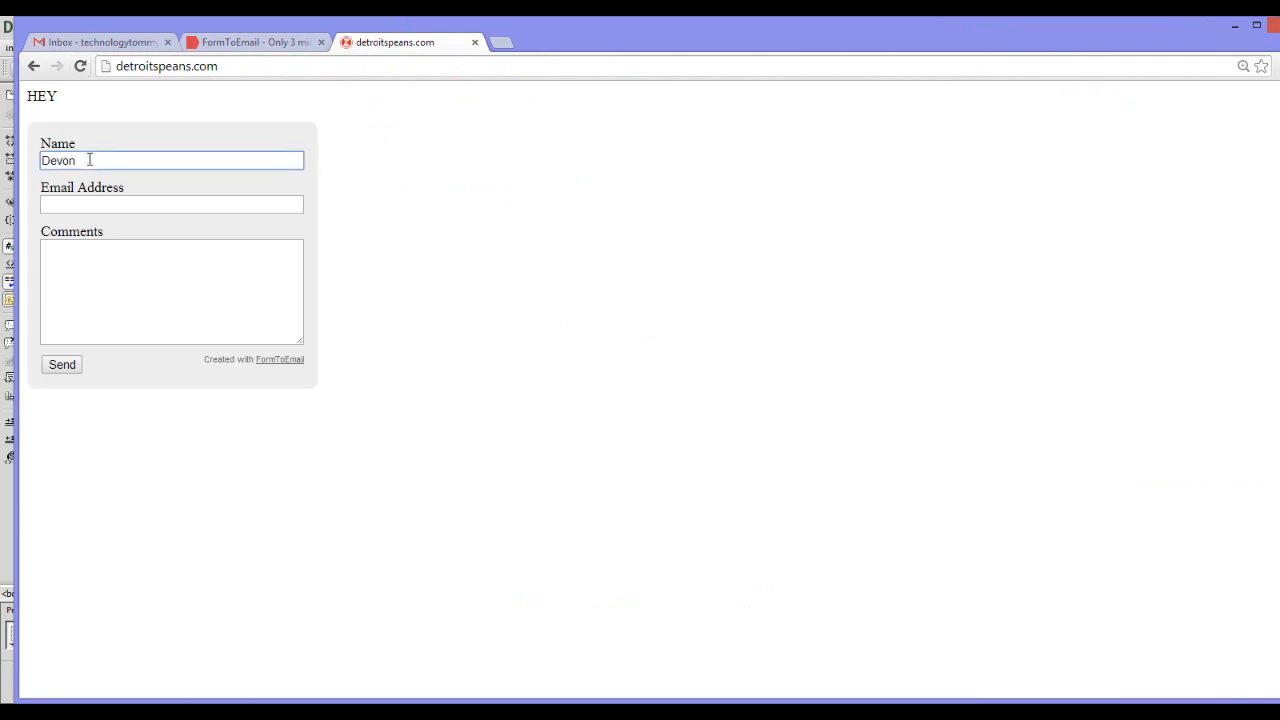
click(171, 204)
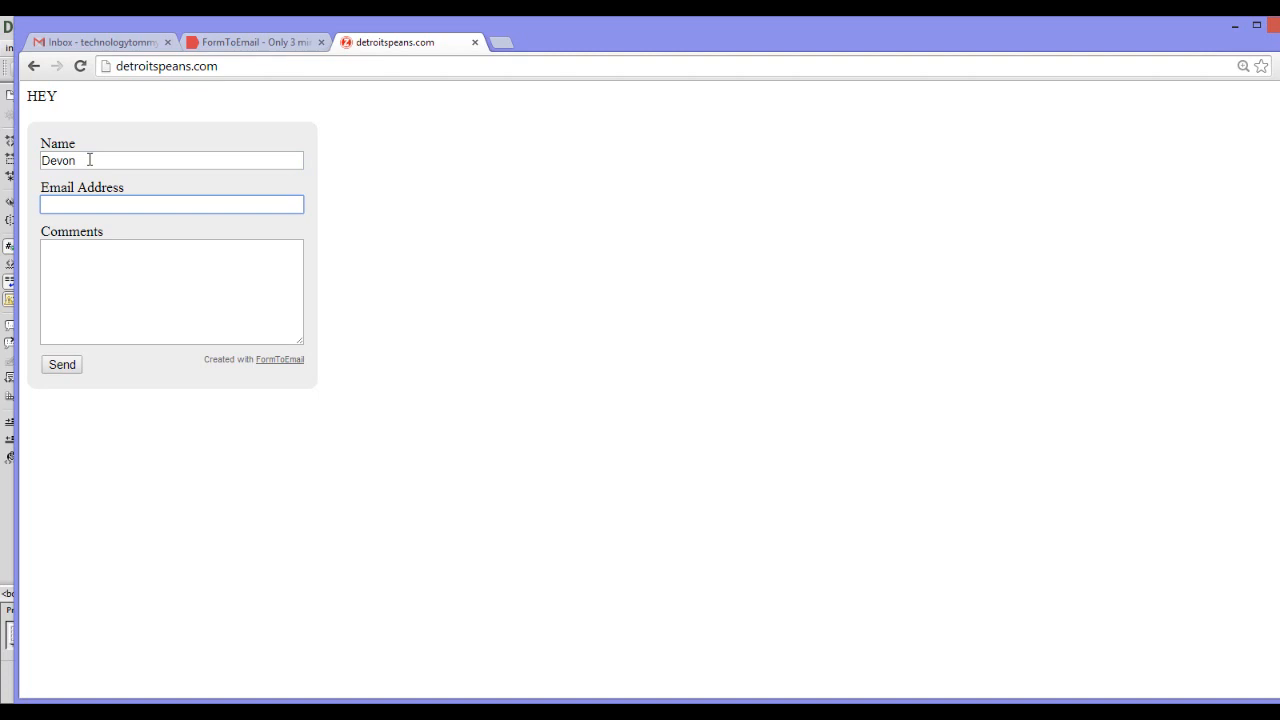